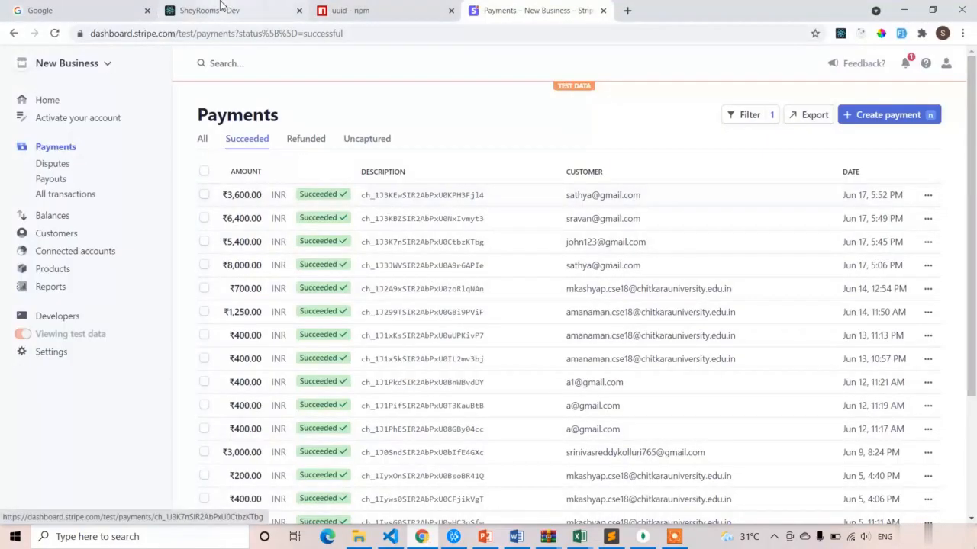
- Switch to the SheyRooms booking tab for Capital O 15959, close DevTools, and bring up VS Code
{"action": "left_click", "coordinate": [221, 11]}
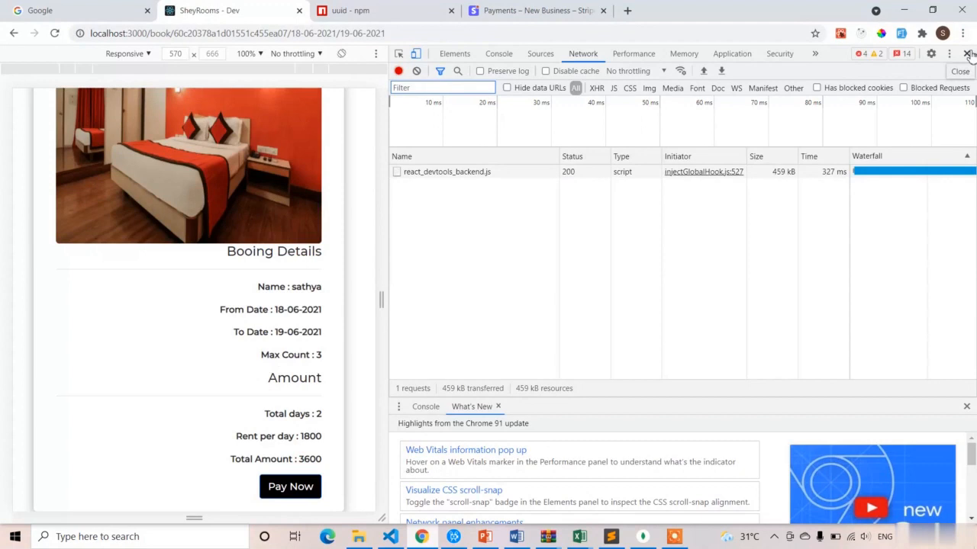
{"action": "left_click", "coordinate": [966, 52]}
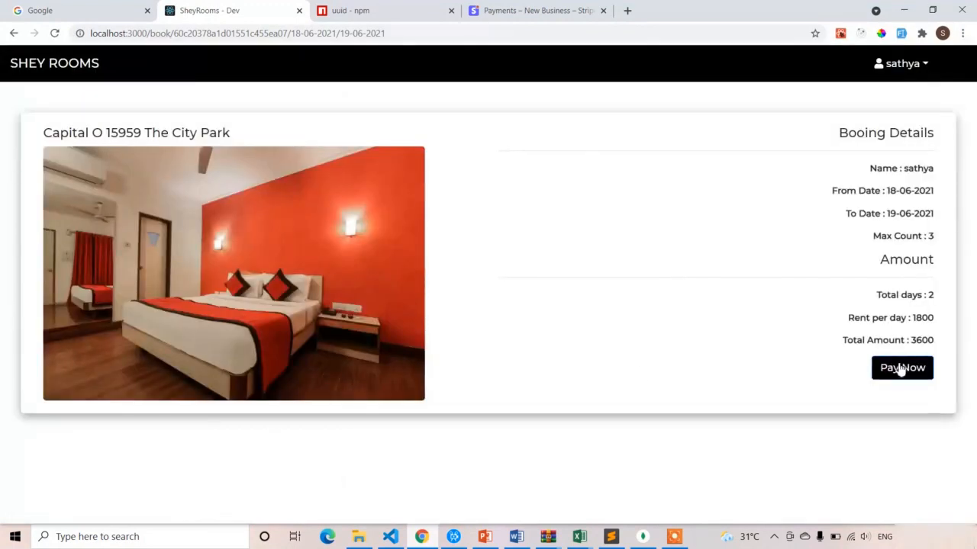
{"action": "mouse_move", "coordinate": [417, 171]}
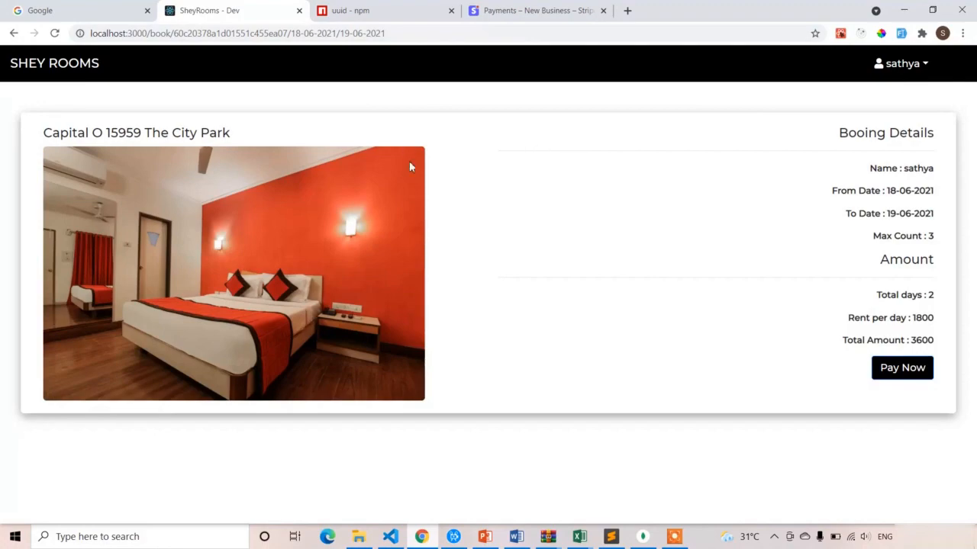
{"action": "left_click", "coordinate": [390, 536]}
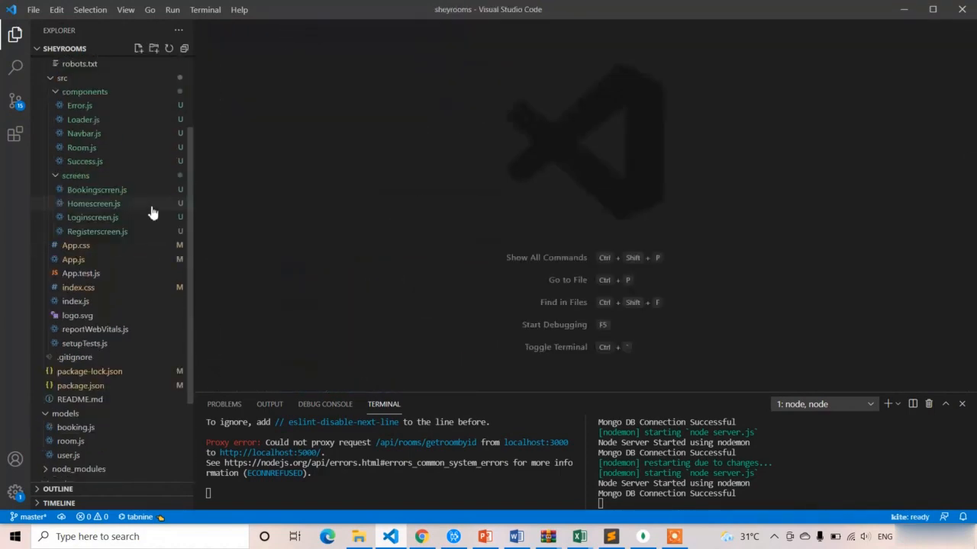
- Open Bookingscrren.js and wrap onToken's axios.post between setloading(true) and setloading(false)
{"action": "double_click", "coordinate": [97, 189]}
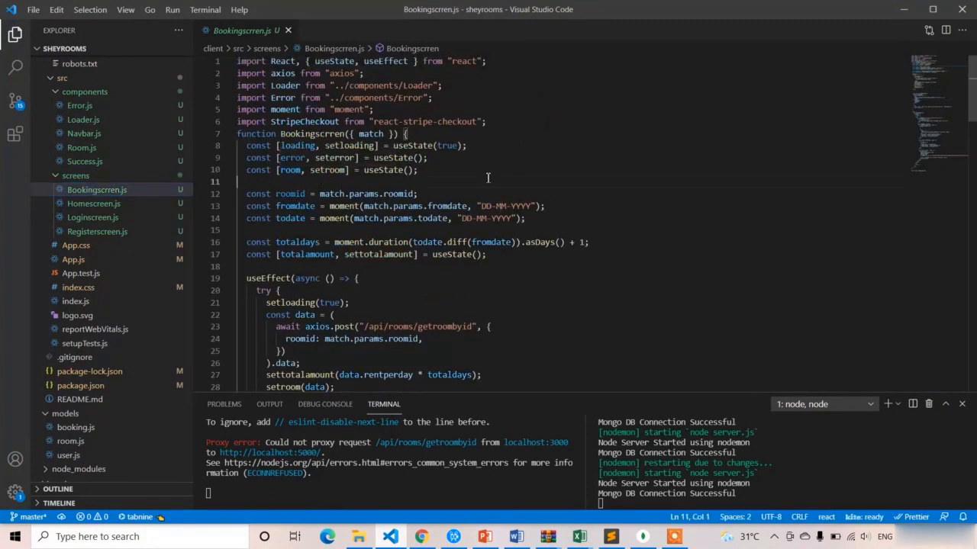
{"action": "scroll", "scroll_direction": "down", "scroll_amount": 3}
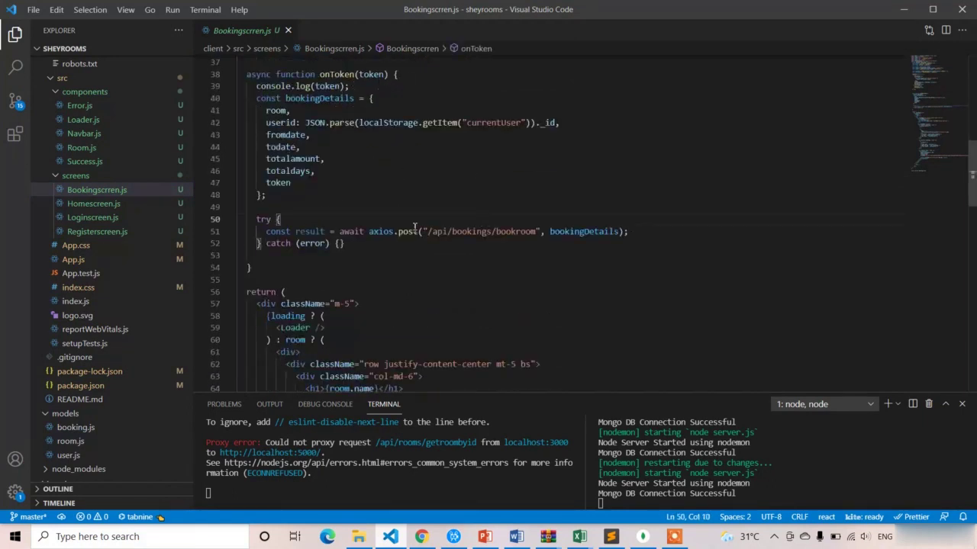
{"action": "key", "text": "Enter"}
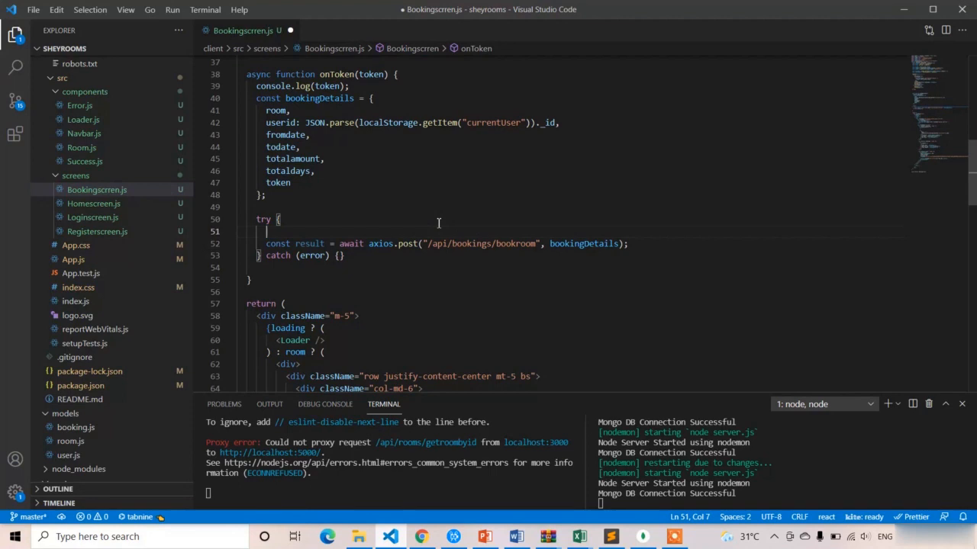
{"action": "type", "text": "setloading(true);"}
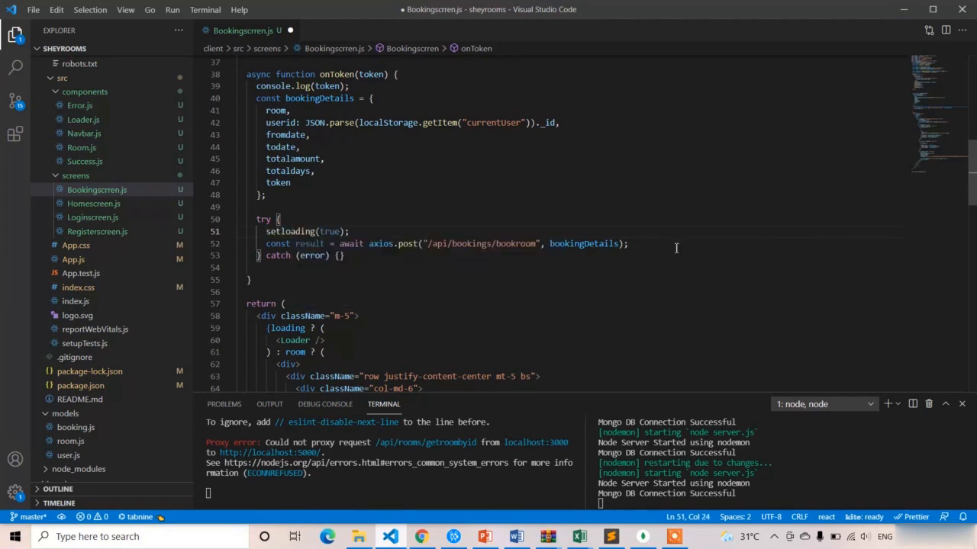
{"action": "type", "text": "se"}
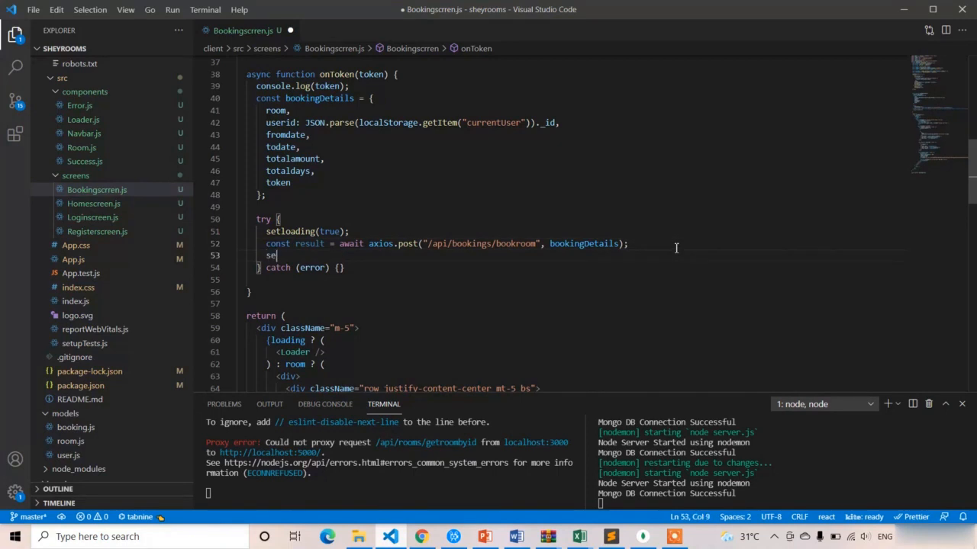
{"action": "type", "text": "loading(false);"}
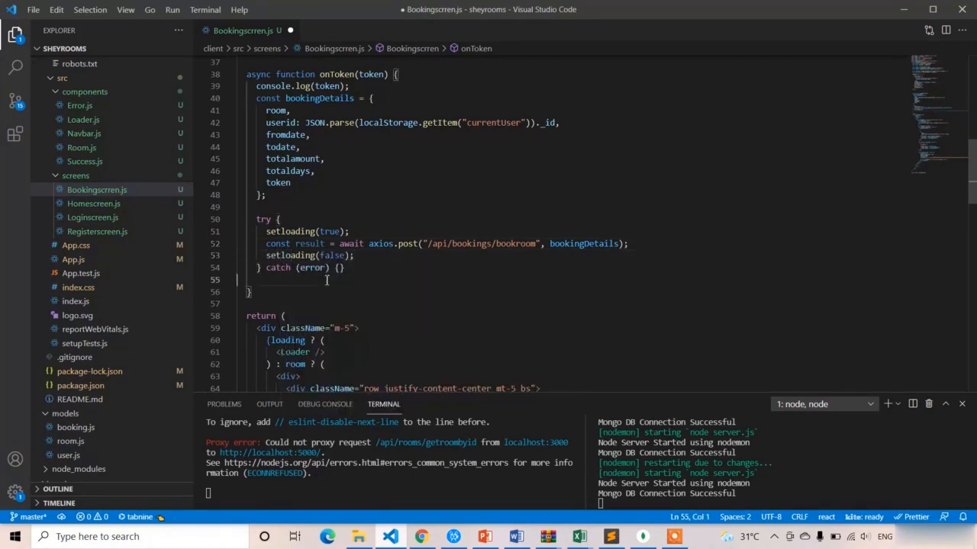
{"action": "type", "text": "s"}
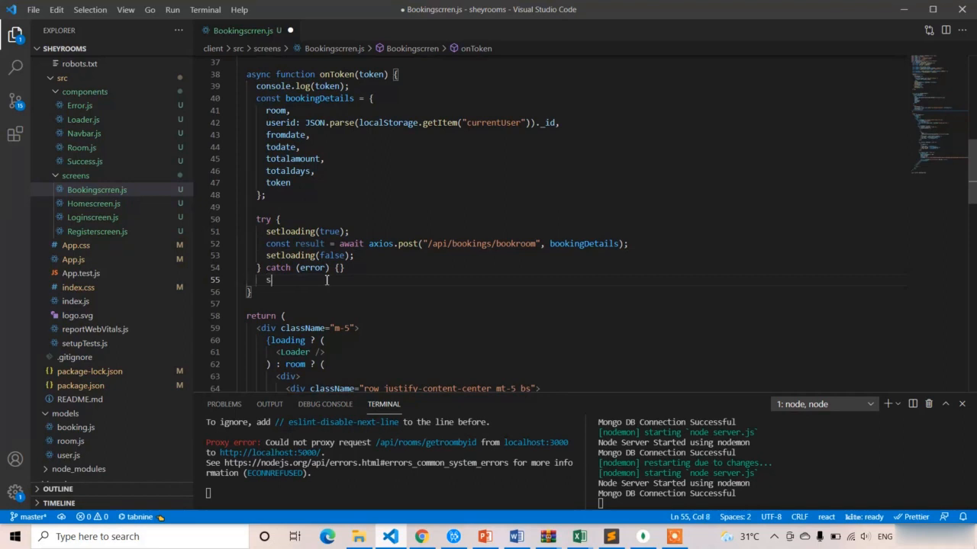
{"action": "type", "text": "etloading"}
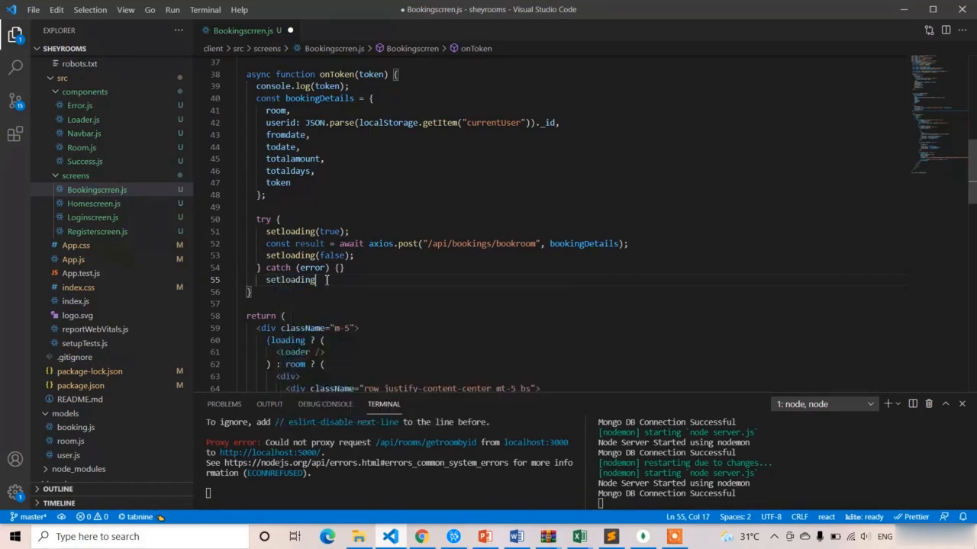
{"action": "type", "text": "(false)"}
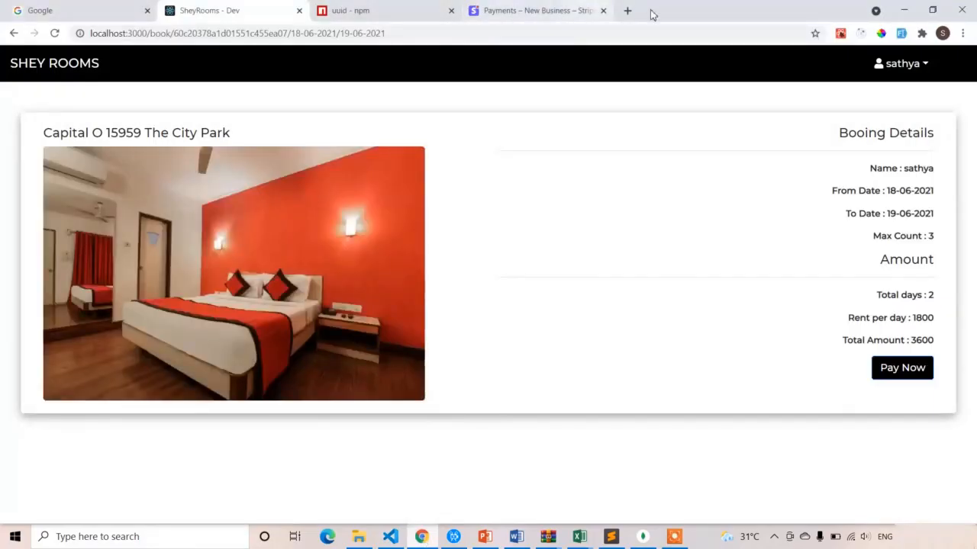
- Search 'sweetalert2 - npm' in a new tab and copy the install command
{"action": "left_click", "coordinate": [626, 11]}
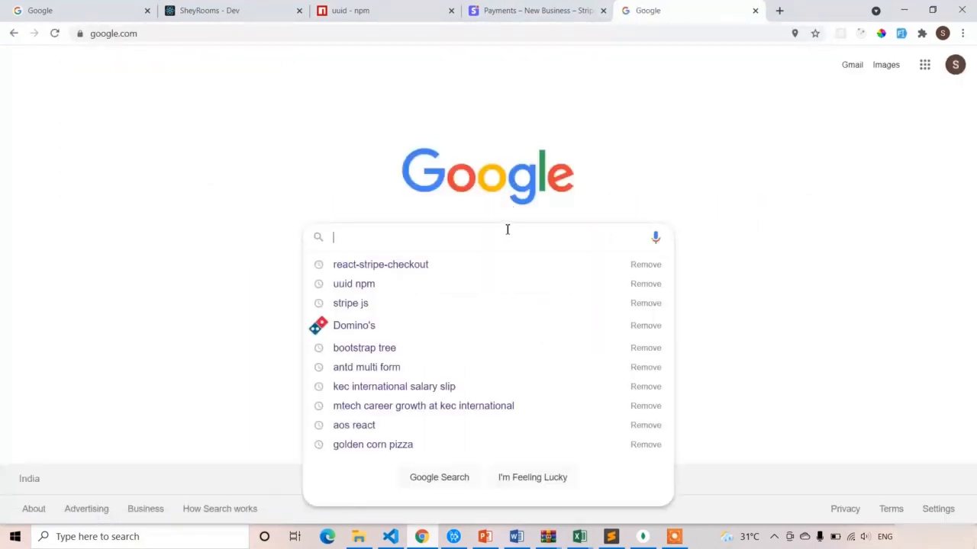
{"action": "type", "text": "s"}
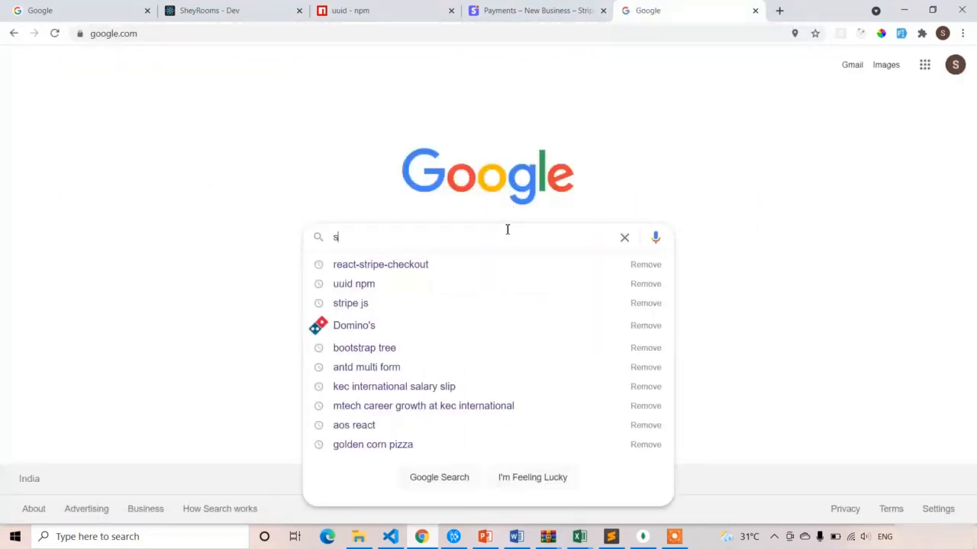
{"action": "type", "text": "sweetalert2 - npm"}
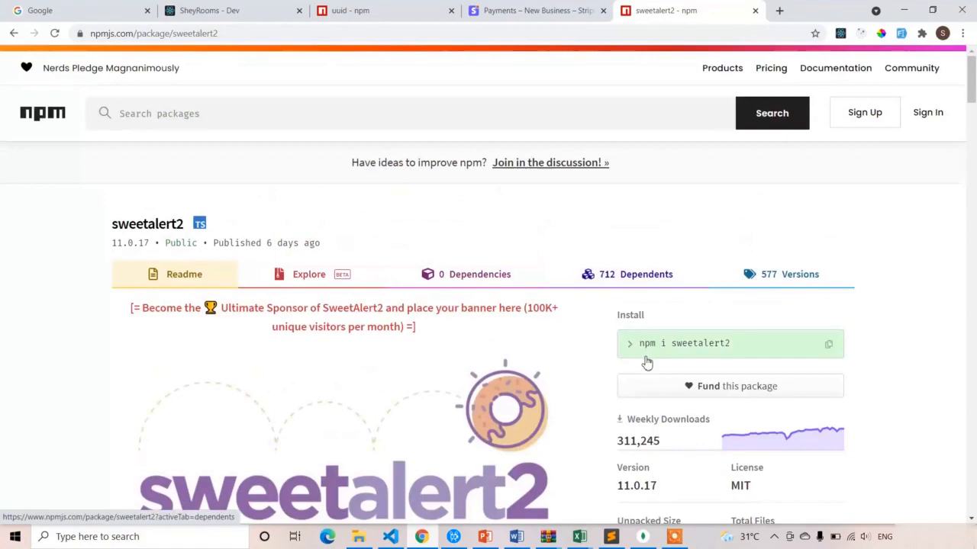
{"action": "left_click", "coordinate": [828, 344]}
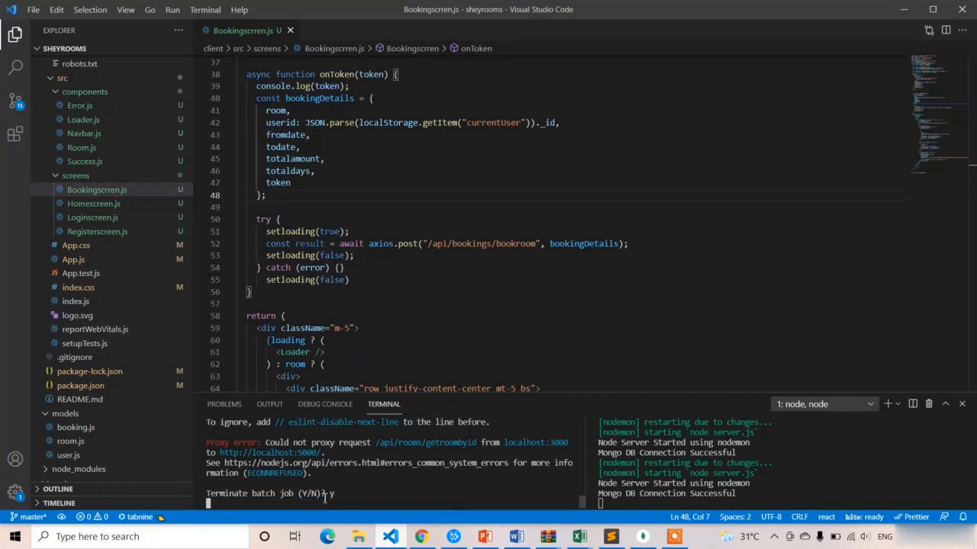
- Install sweetalert2 with npm i and import Swal from 'sweetalert2' in Bookingscrren.js
{"action": "type", "text": "npm i sweetalert2"}
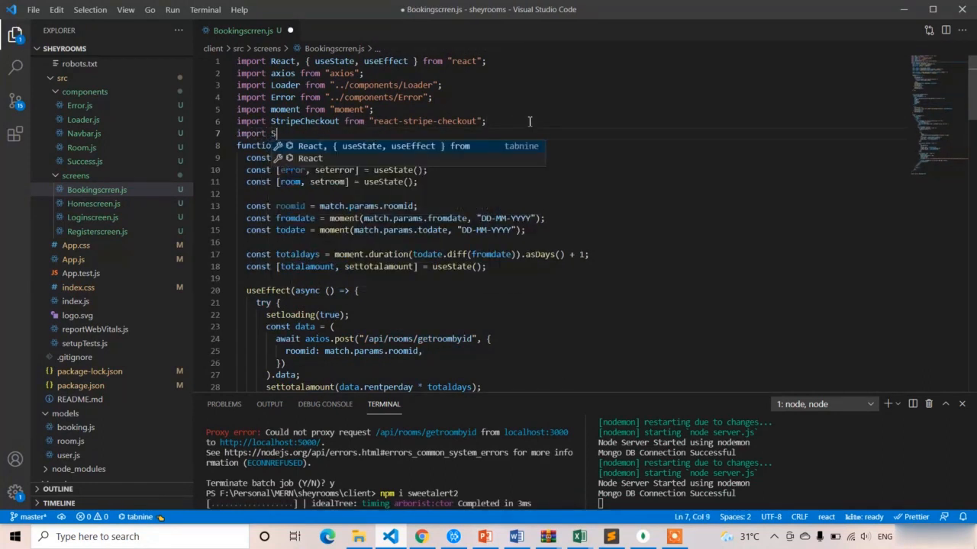
{"action": "type", "text": "Swal from \""}
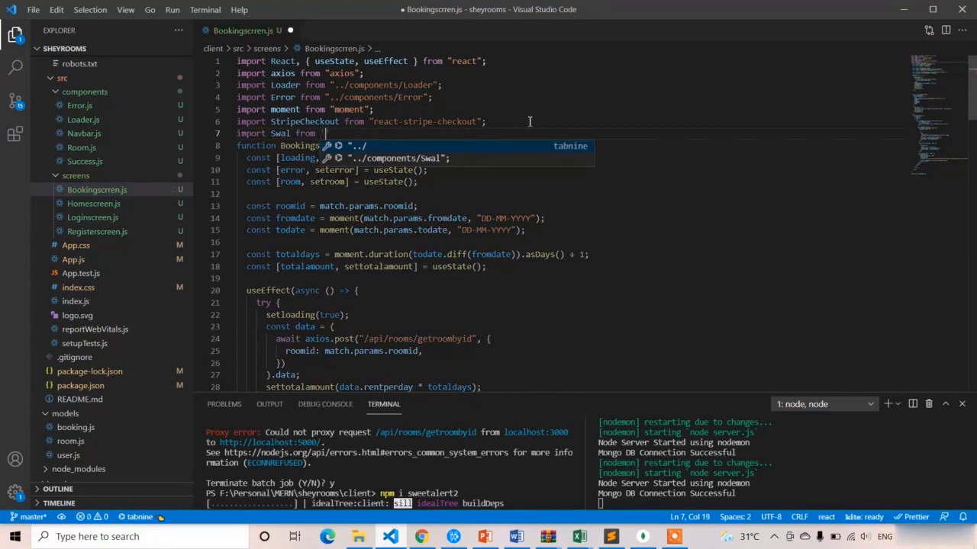
{"action": "type", "text": "sweetalert2'"}
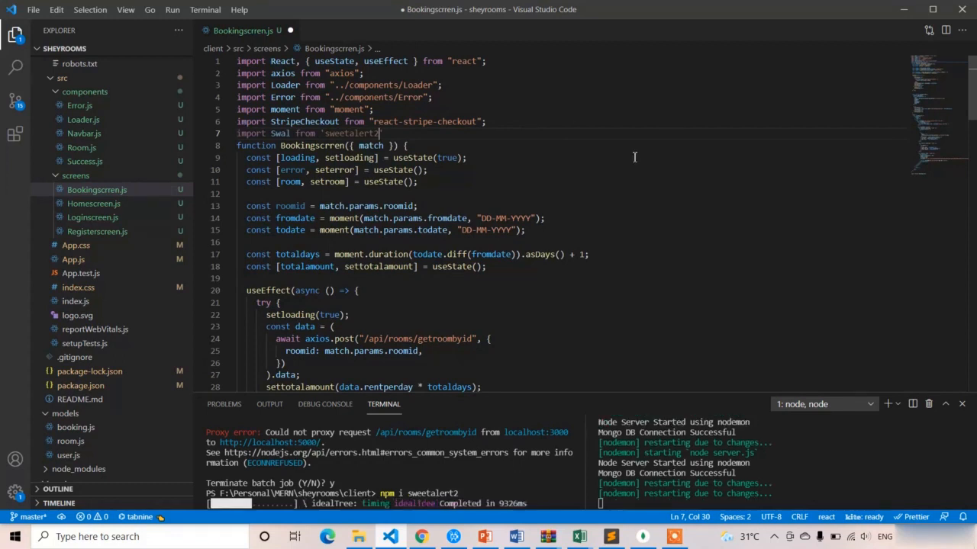
- Stop the running client server with Ctrl+C and restart it with npm start
{"action": "scroll", "scroll_direction": "down", "scroll_amount": 3}
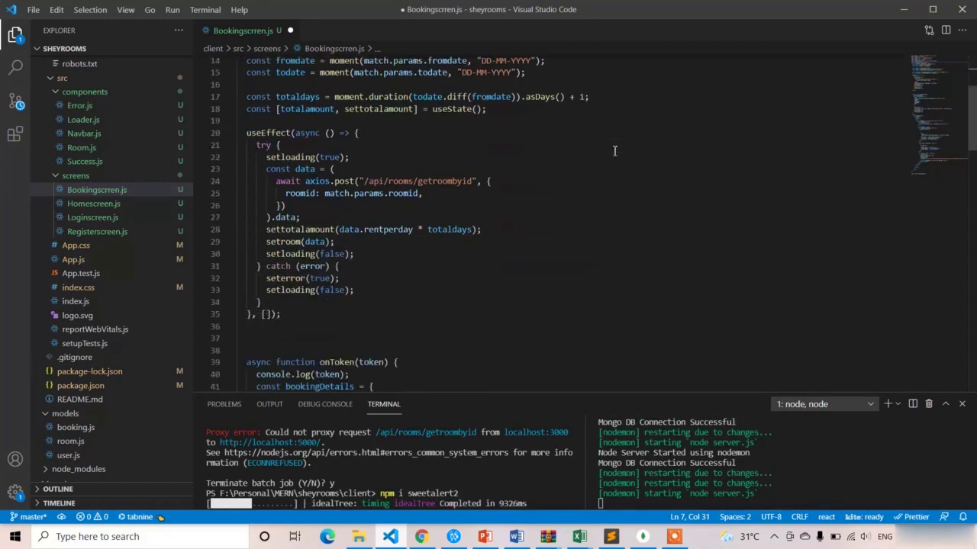
{"action": "scroll", "scroll_direction": "down", "scroll_amount": 3}
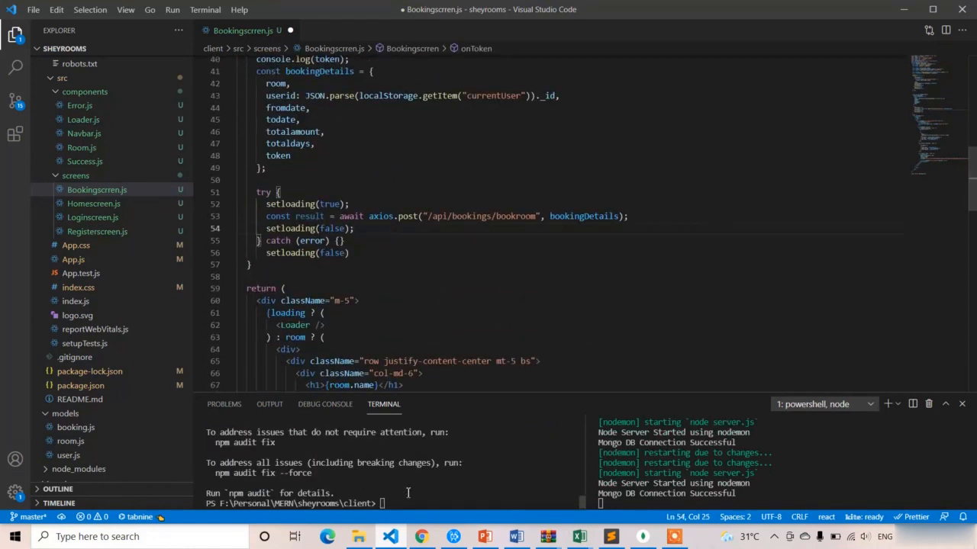
{"action": "key", "text": "Ctrl+C"}
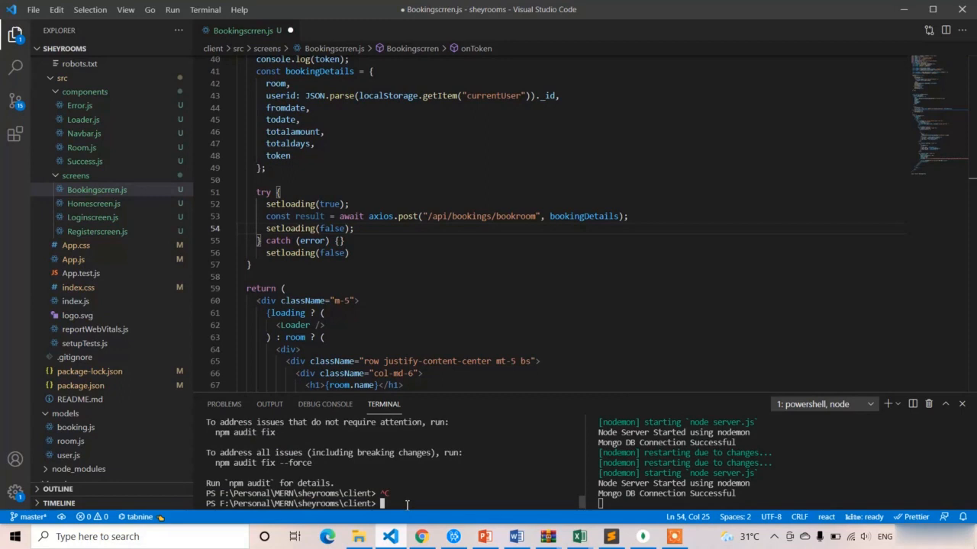
{"action": "type", "text": "npm start"}
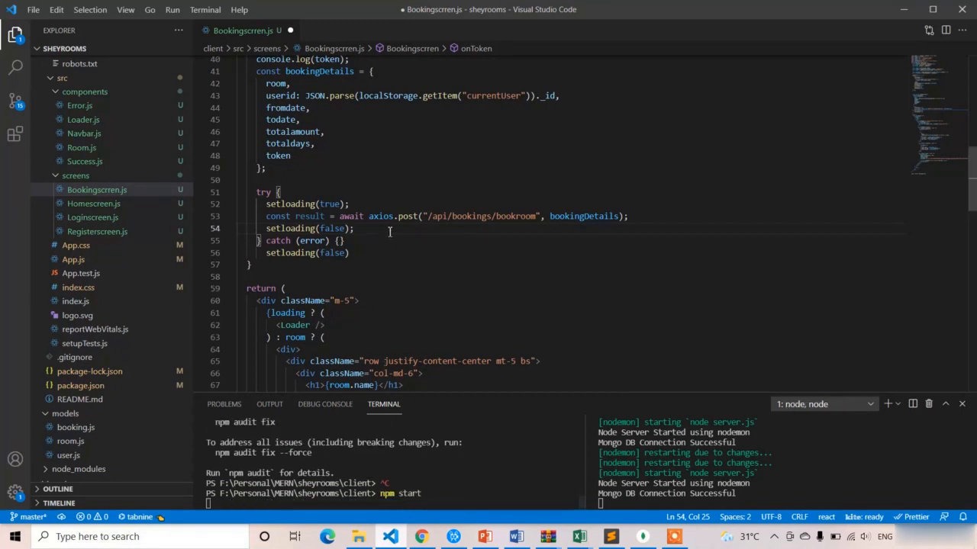
- Add Swal.fire('Congratulations', 'Your Room Booked Successfully', 'success') in the try block
{"action": "type", "text": "Swal"}
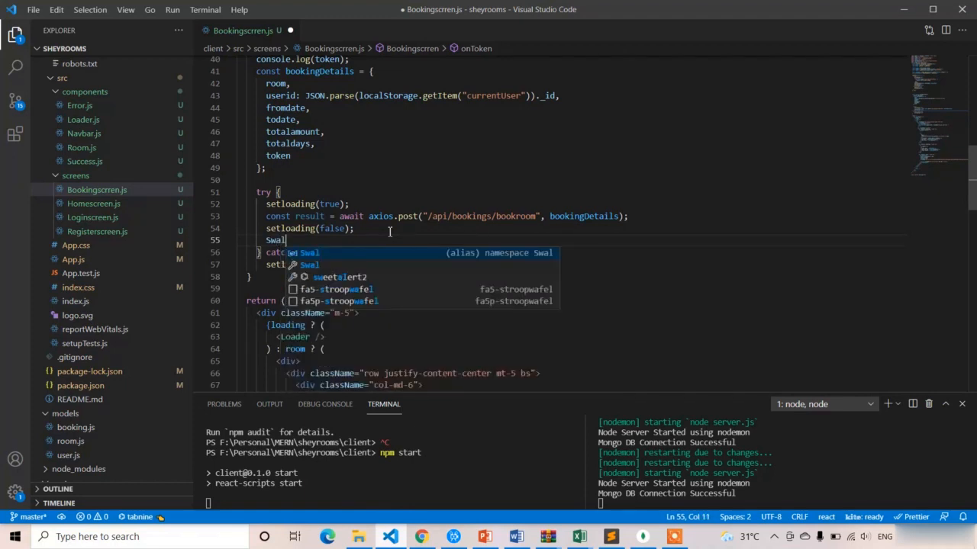
{"action": "type", "text": ".fire"}
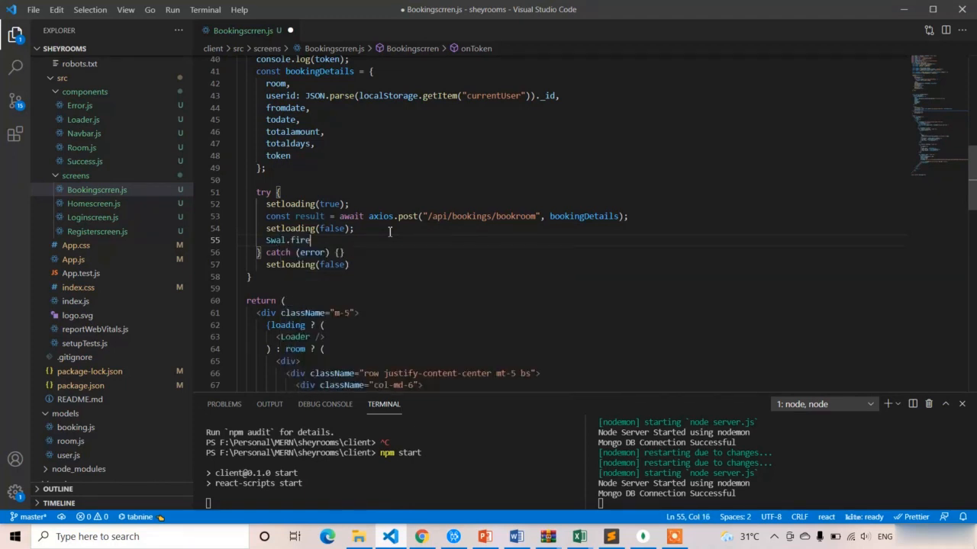
{"action": "type", "text": "('"}
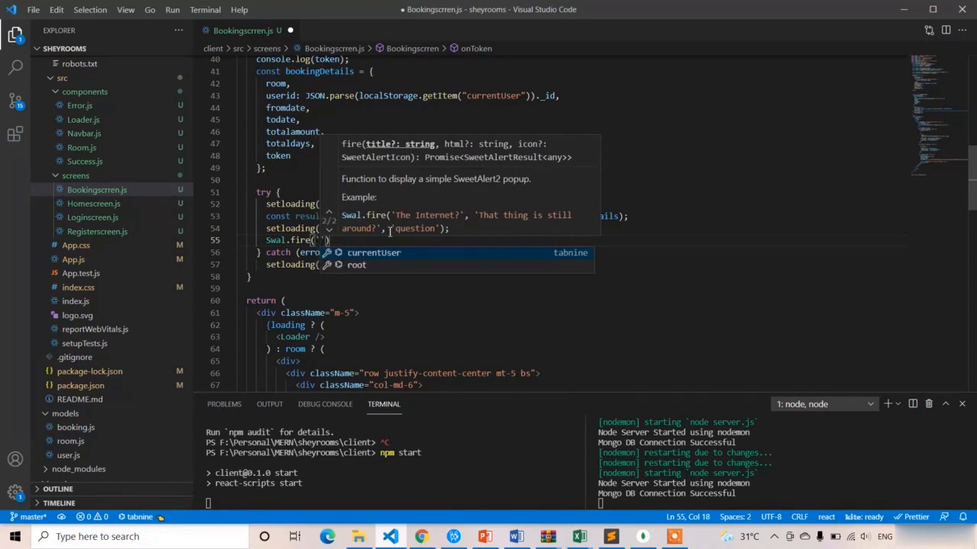
{"action": "type", "text": "Congratulations"}
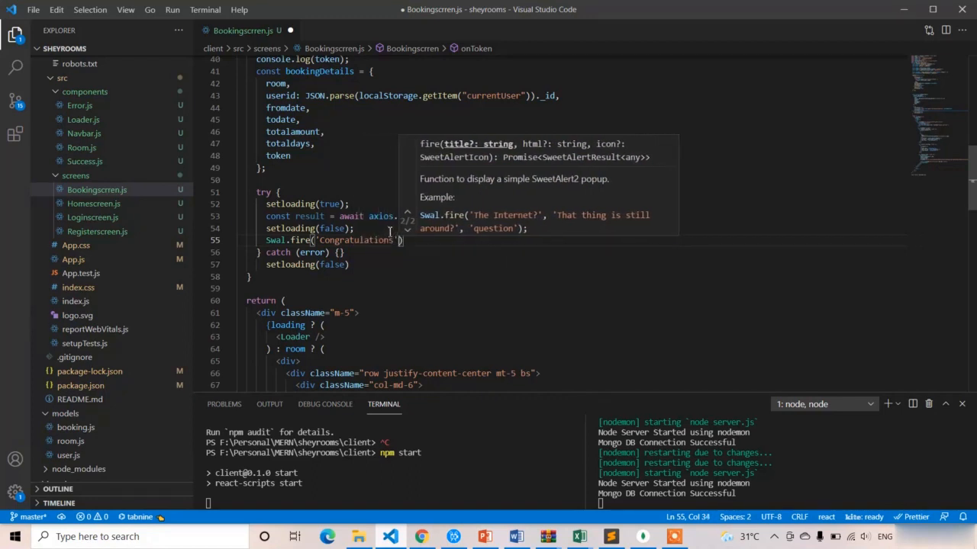
{"action": "type", "text": ", 'Y'"}
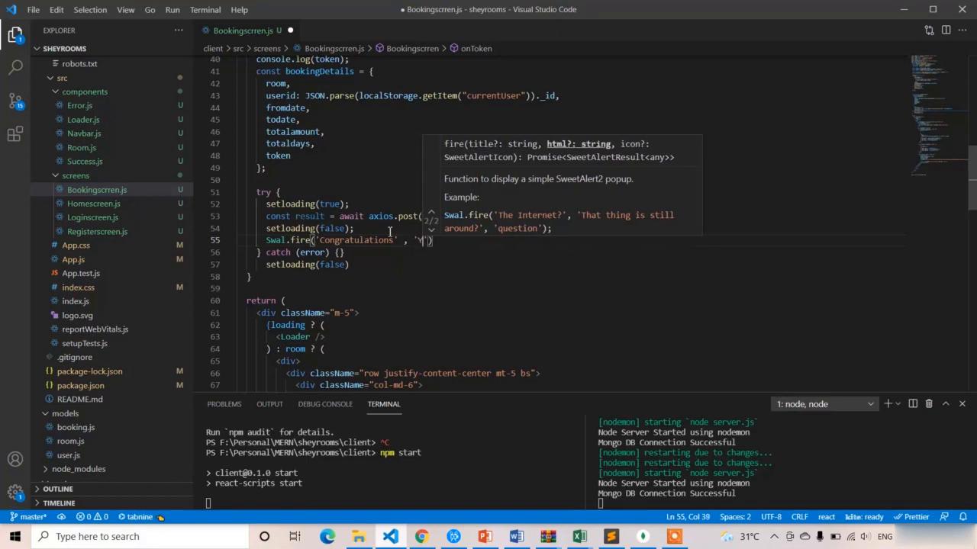
{"action": "type", "text": "Your"}
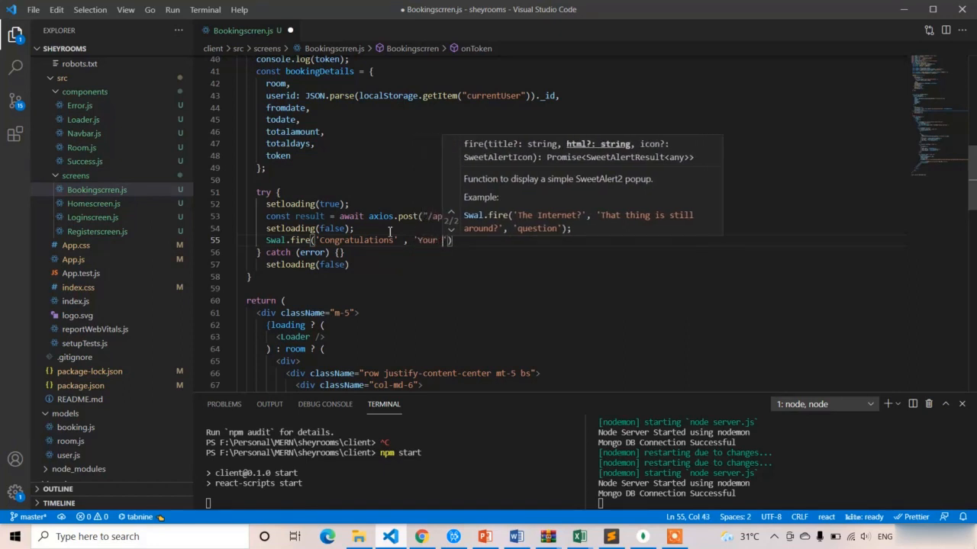
{"action": "type", "text": "Room B"}
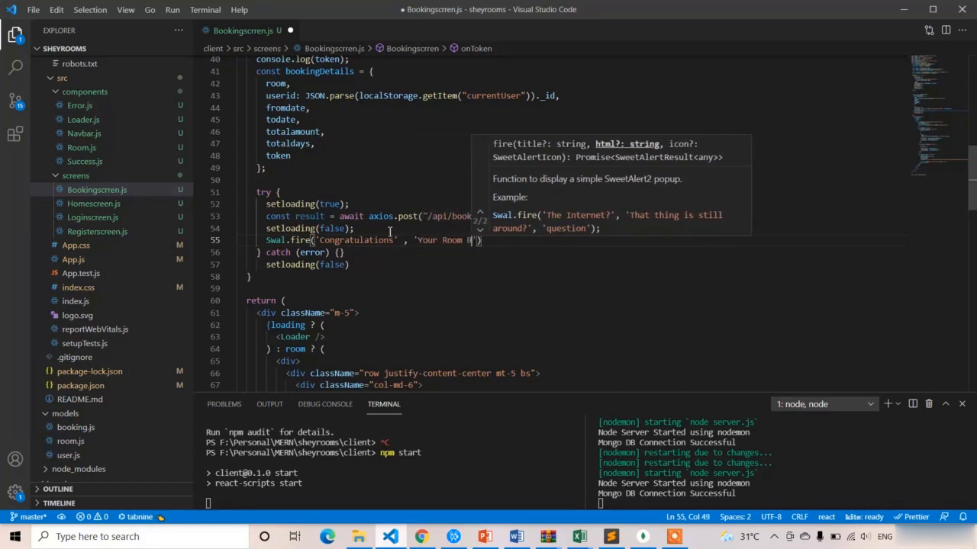
{"action": "type", "text": "Booked Successfully' , '"}
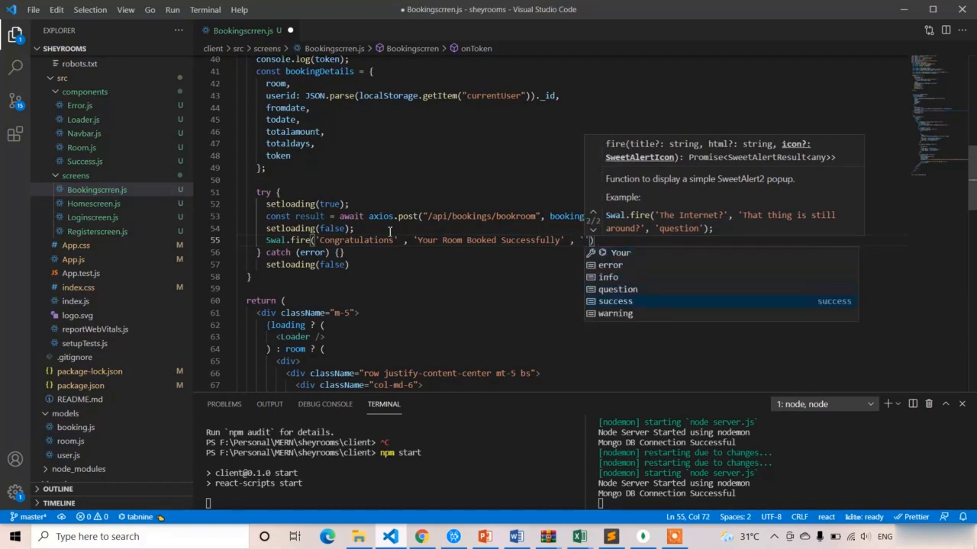
{"action": "type", "text": "success"}
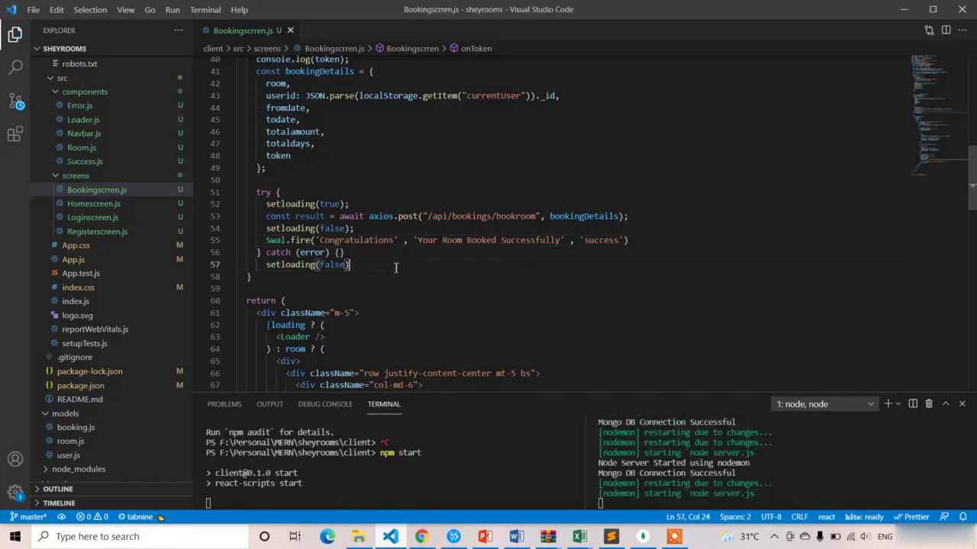
- Add a Swal.fire error popup with 'Something went wrong' in the catch block
{"action": "type", "text": "w"}
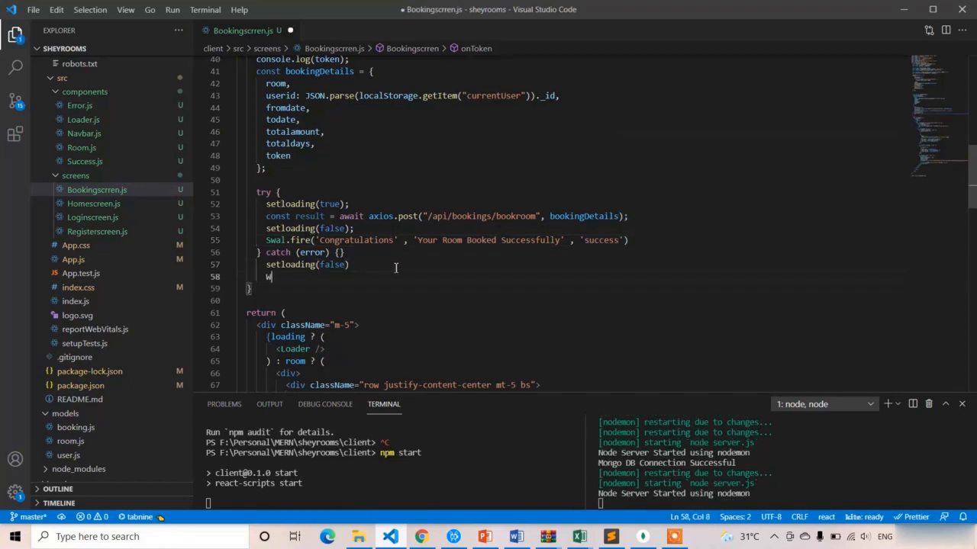
{"action": "type", "text": "w"}
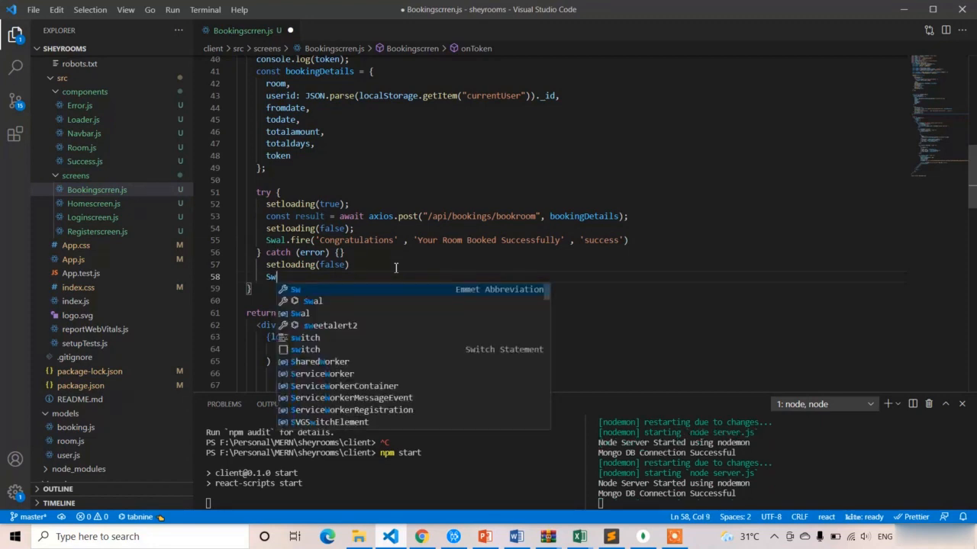
{"action": "type", "text": "."}
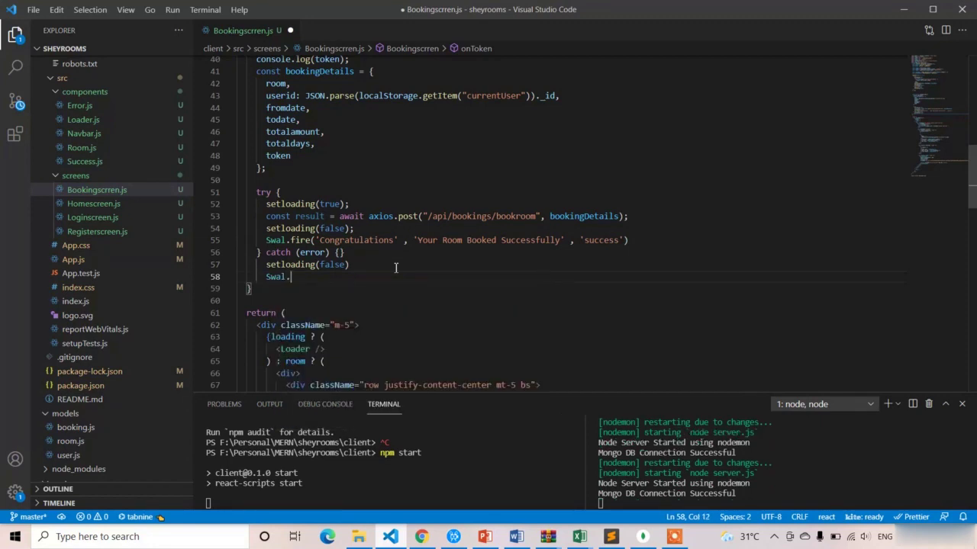
{"action": "type", "text": "fire()"}
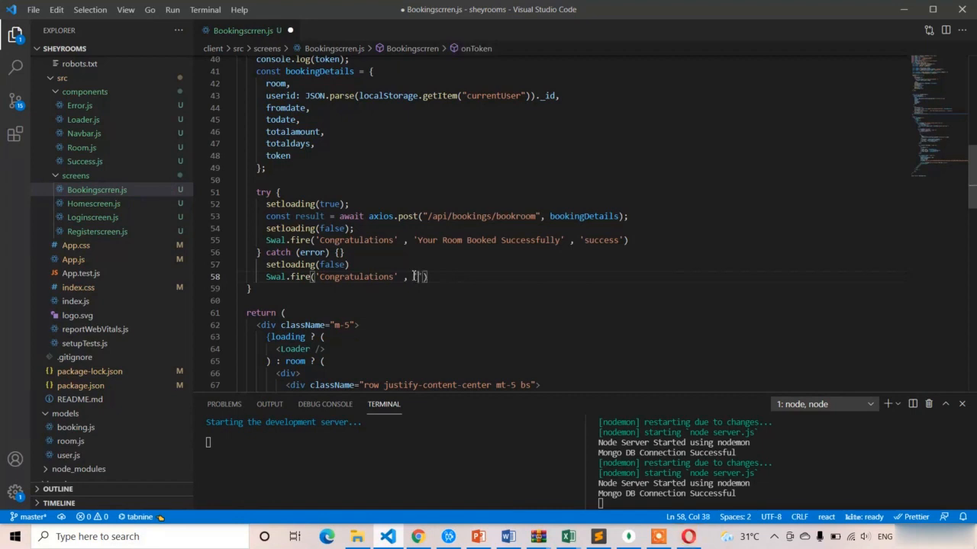
{"action": "type", "text": "Yo"}
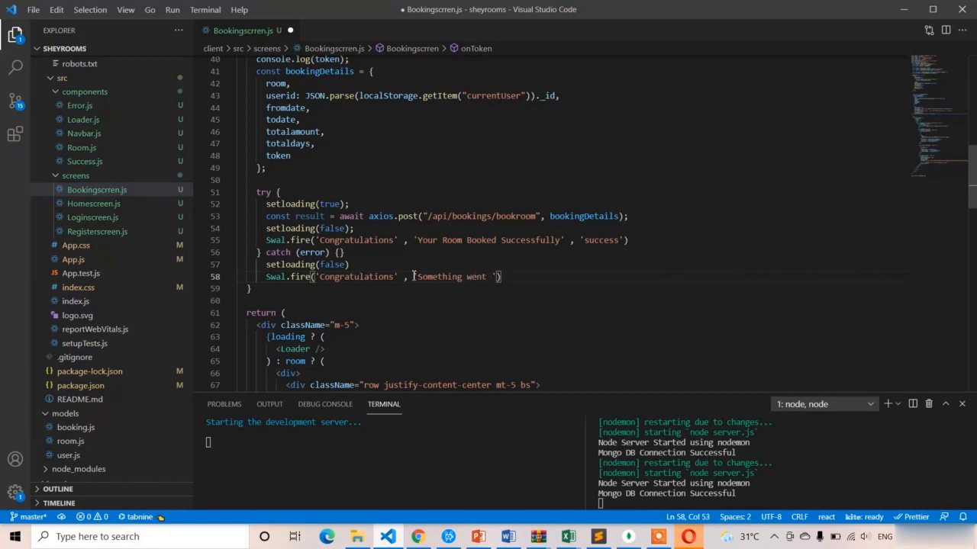
{"action": "type", "text": "wrong'"}
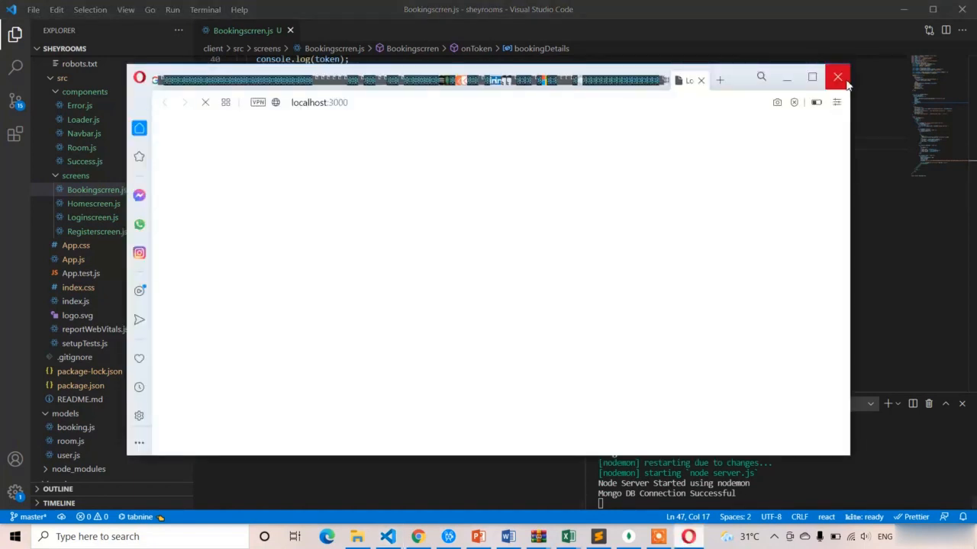
- Close the extra localhost:3000 browser window
{"action": "left_click", "coordinate": [837, 77]}
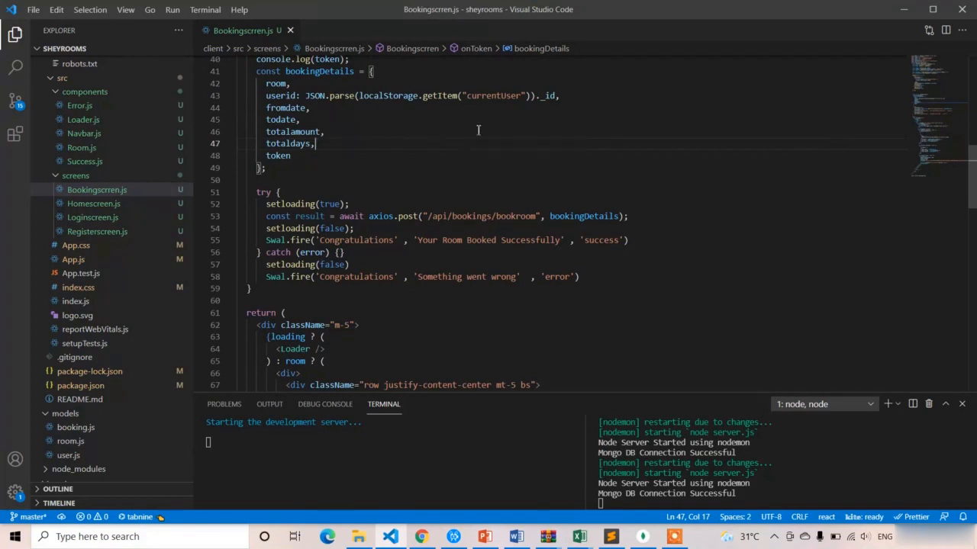
{"action": "mouse_move", "coordinate": [625, 141]}
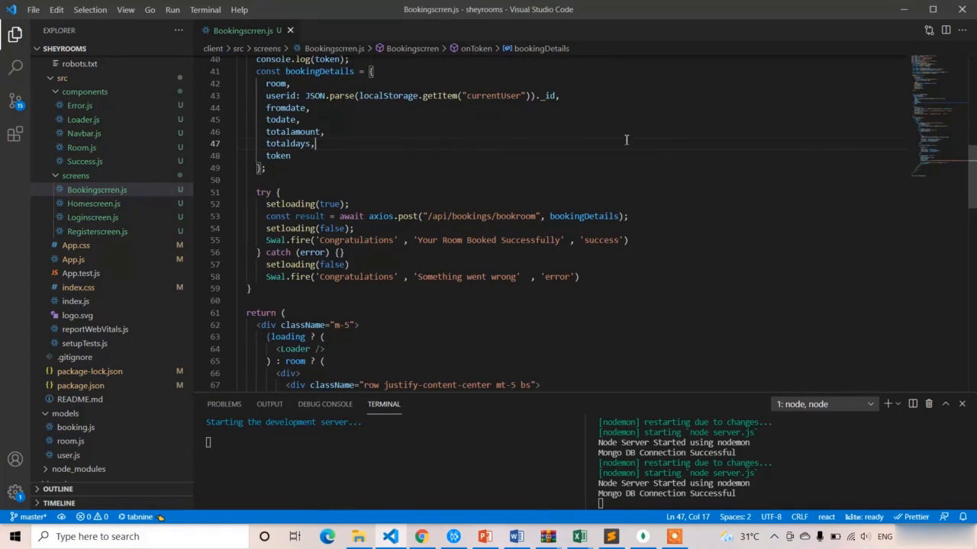
{"action": "mouse_move", "coordinate": [730, 151]}
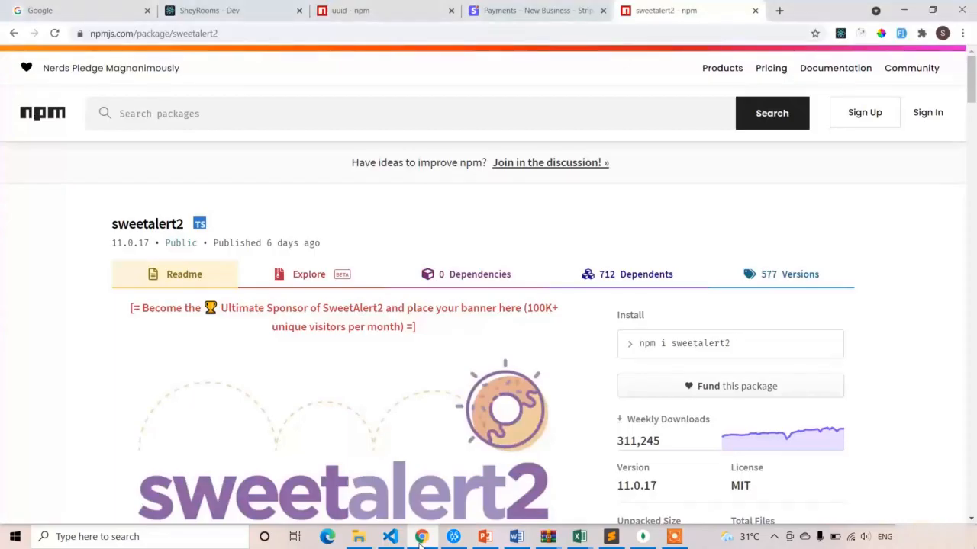
- Return to the room list, pick OYO Flagship for 24–30 June, book it and start payment
{"action": "left_click", "coordinate": [221, 9]}
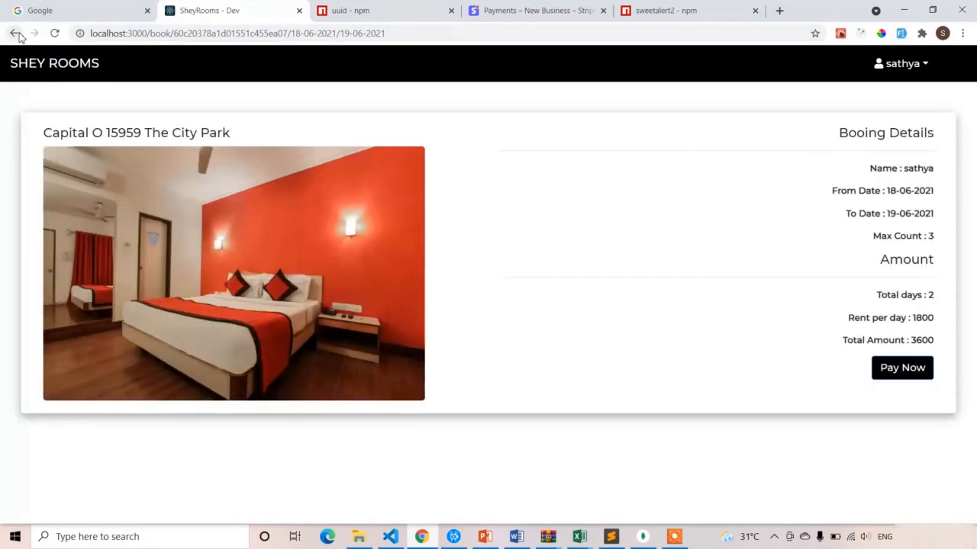
{"action": "left_click", "coordinate": [21, 35]}
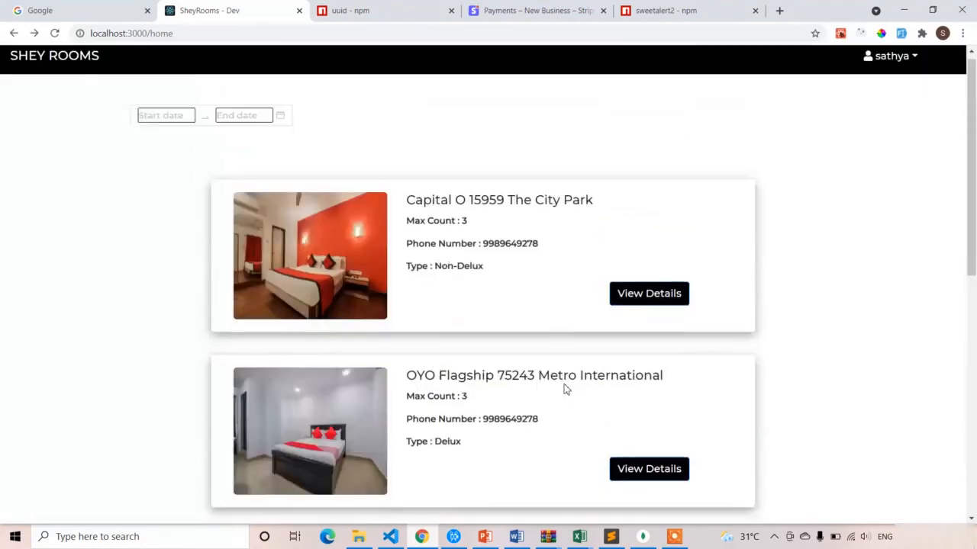
{"action": "left_click", "coordinate": [649, 468]}
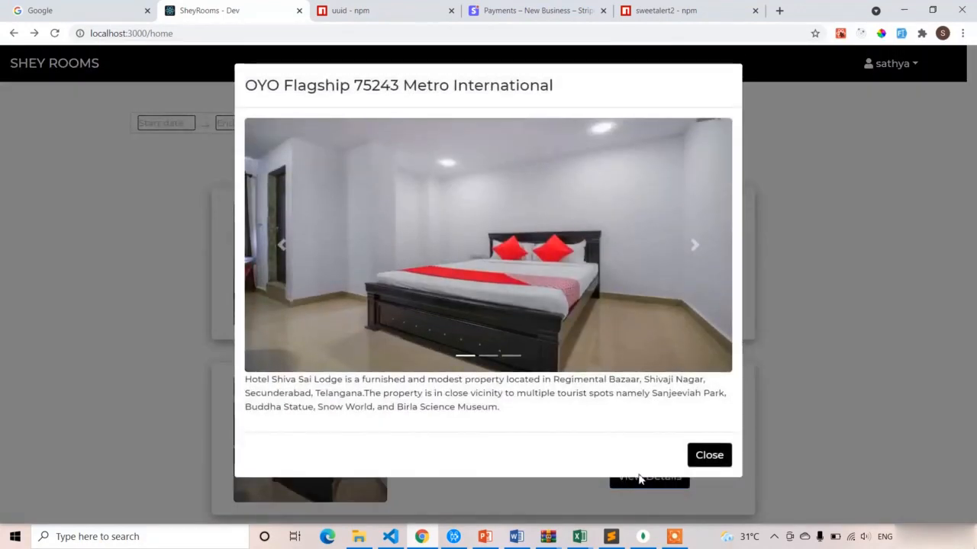
{"action": "left_click", "coordinate": [709, 455]}
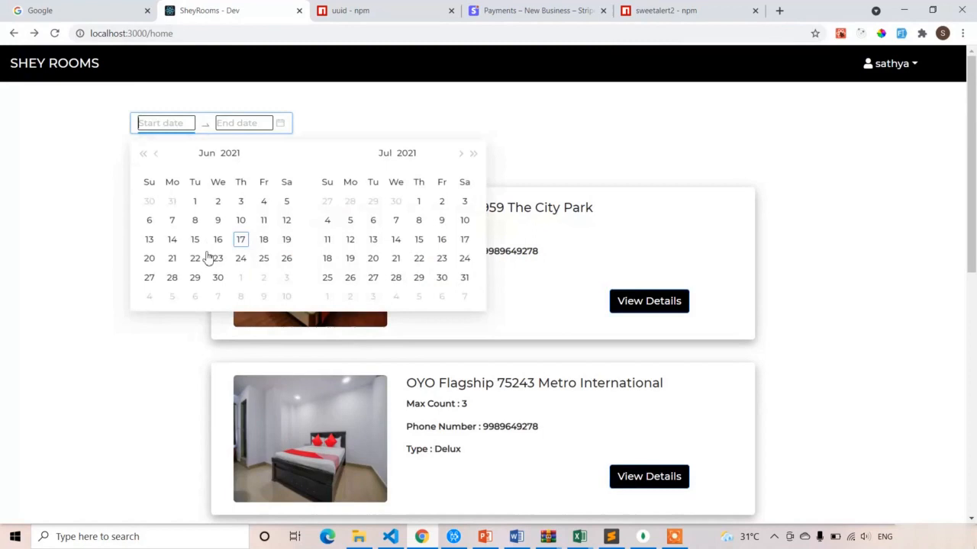
{"action": "left_click", "coordinate": [217, 269]}
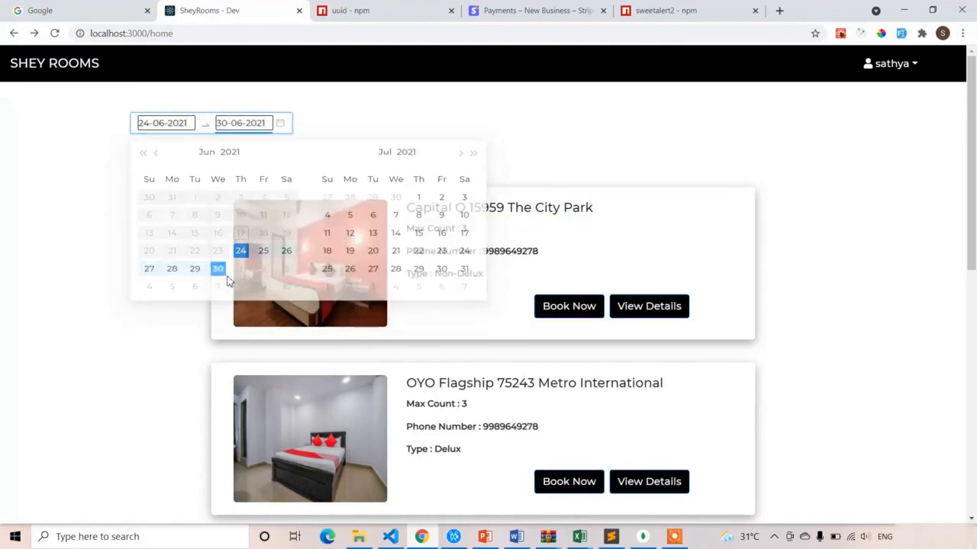
{"action": "left_click", "coordinate": [568, 482]}
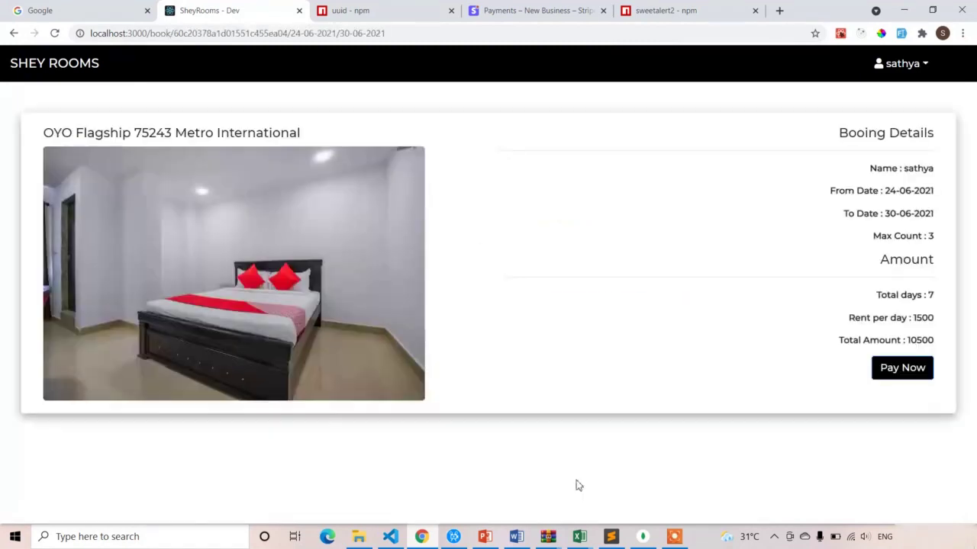
{"action": "left_click", "coordinate": [901, 367]}
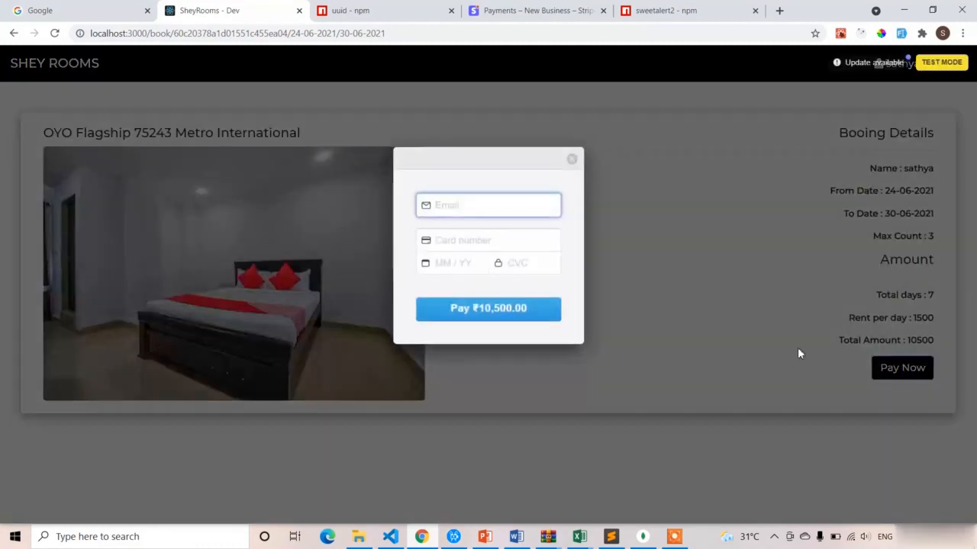
{"action": "left_click", "coordinate": [489, 205]}
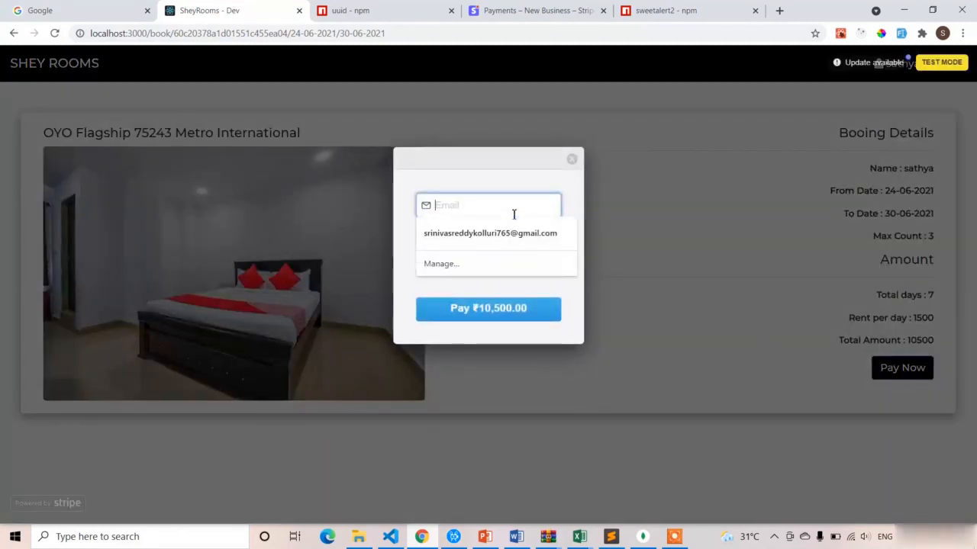
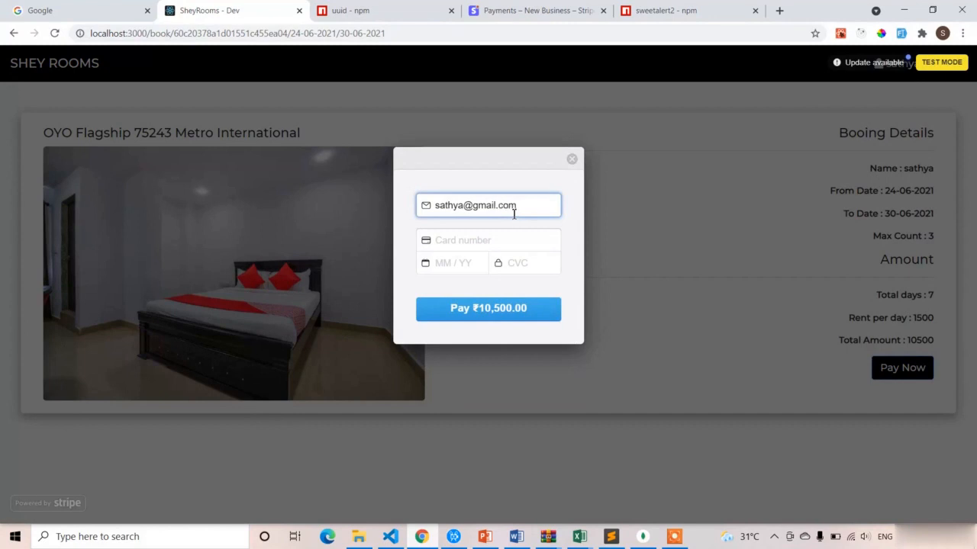
{"action": "type", "text": "4242 4"}
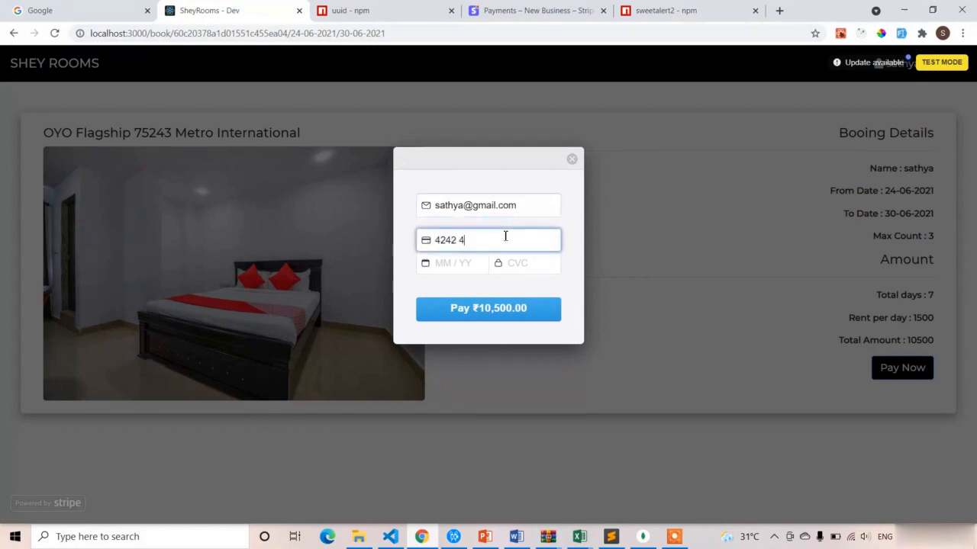
{"action": "type", "text": "242 4242 4242"}
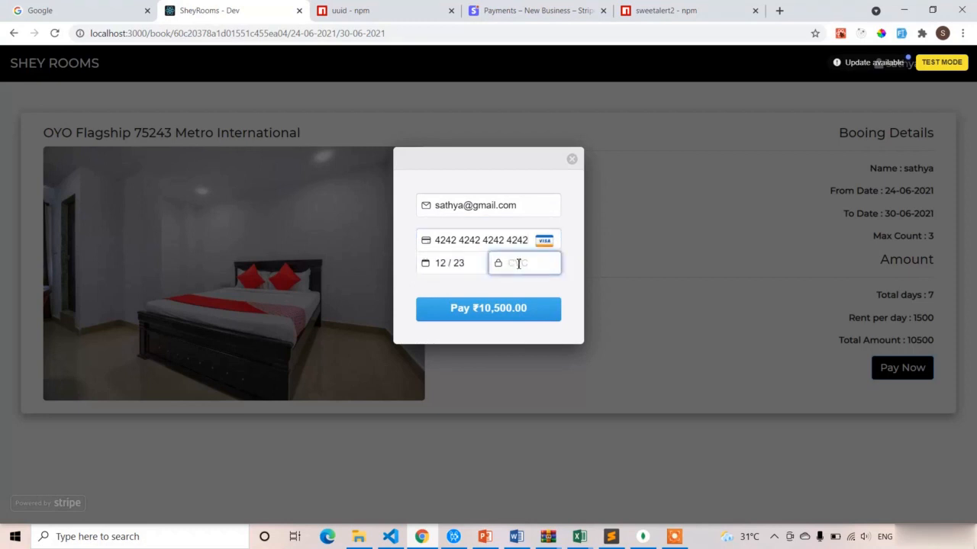
{"action": "type", "text": "123"}
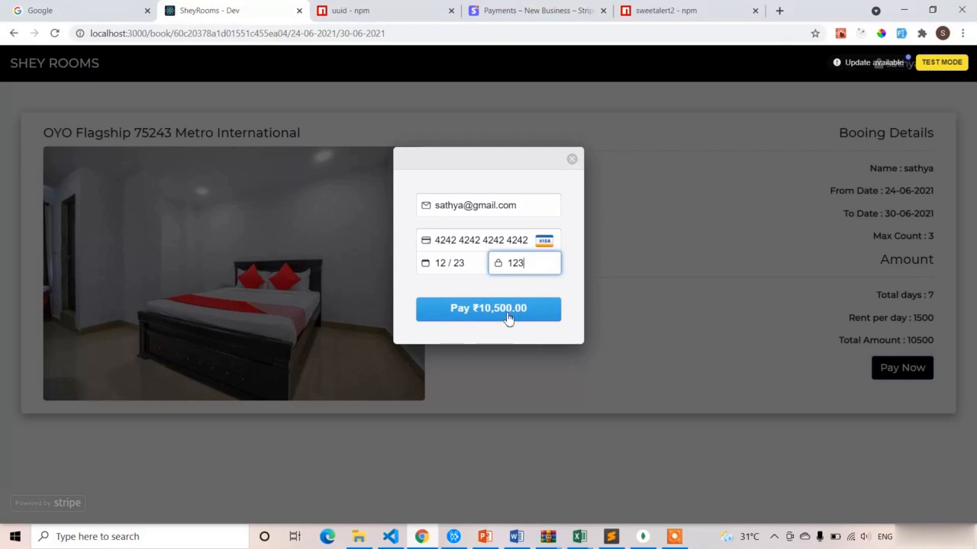
- Submit the payment and dismiss the 'Something went wrong' error popup
{"action": "left_click", "coordinate": [488, 308]}
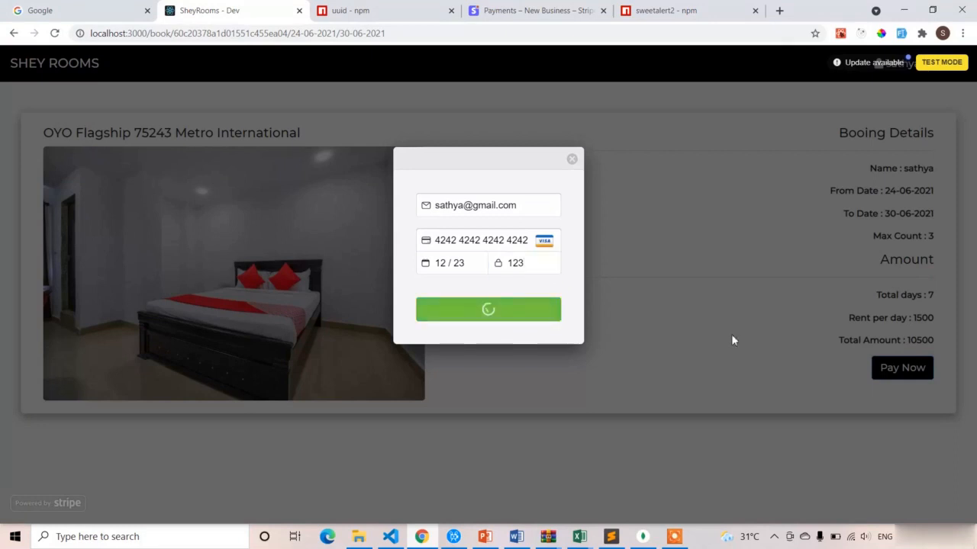
{"action": "left_click", "coordinate": [488, 309]}
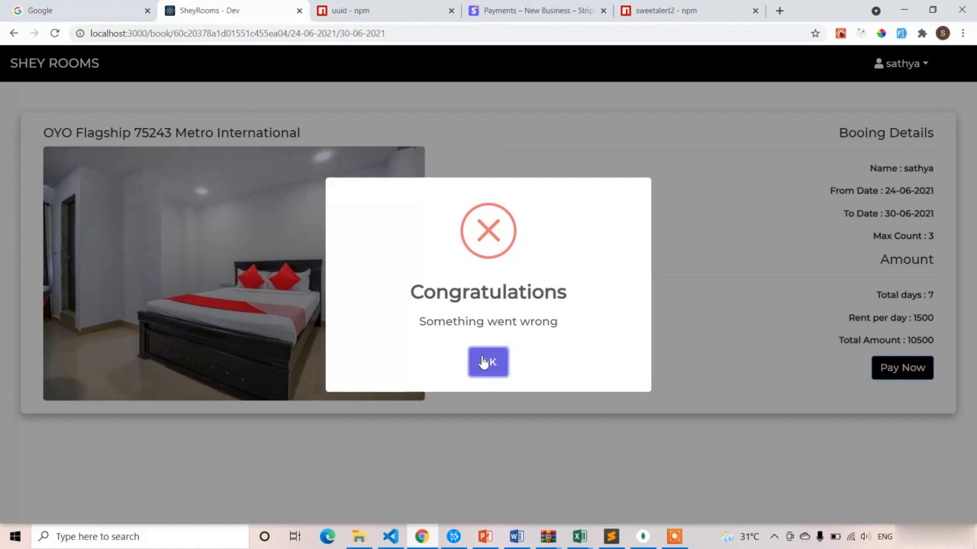
{"action": "left_click", "coordinate": [488, 361]}
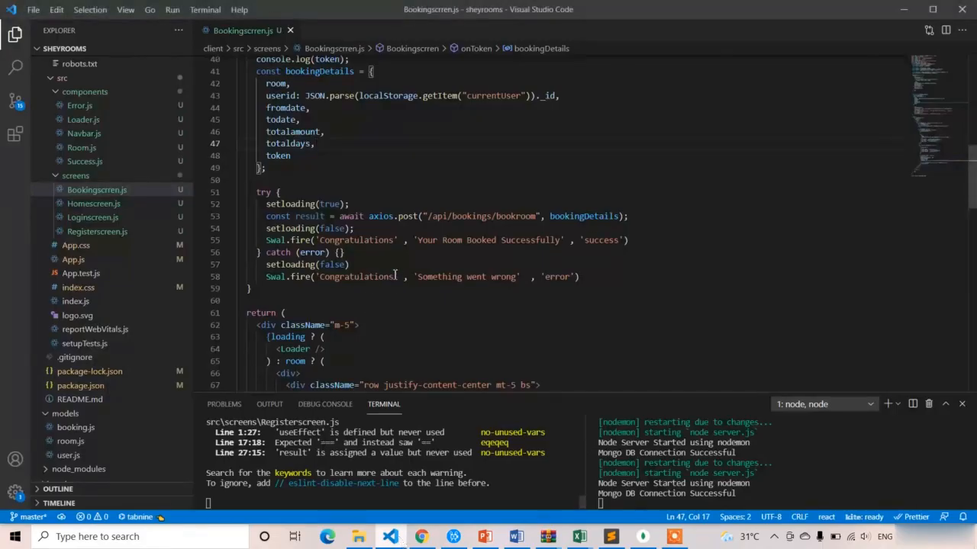
- Replace 'Congratulations' with 'OOps' in the catch block's Swal.fire and save the file
{"action": "double_click", "coordinate": [356, 276]}
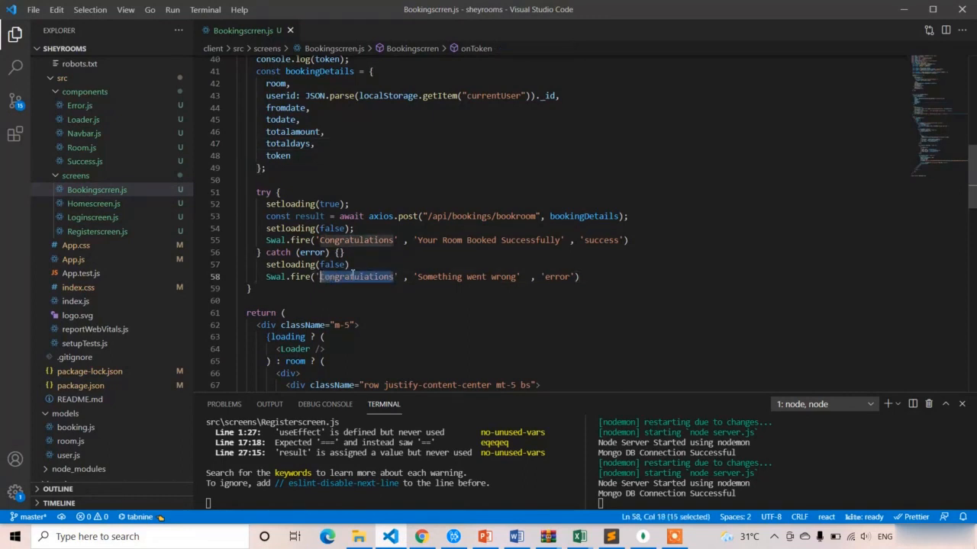
{"action": "type", "text": "OOps"}
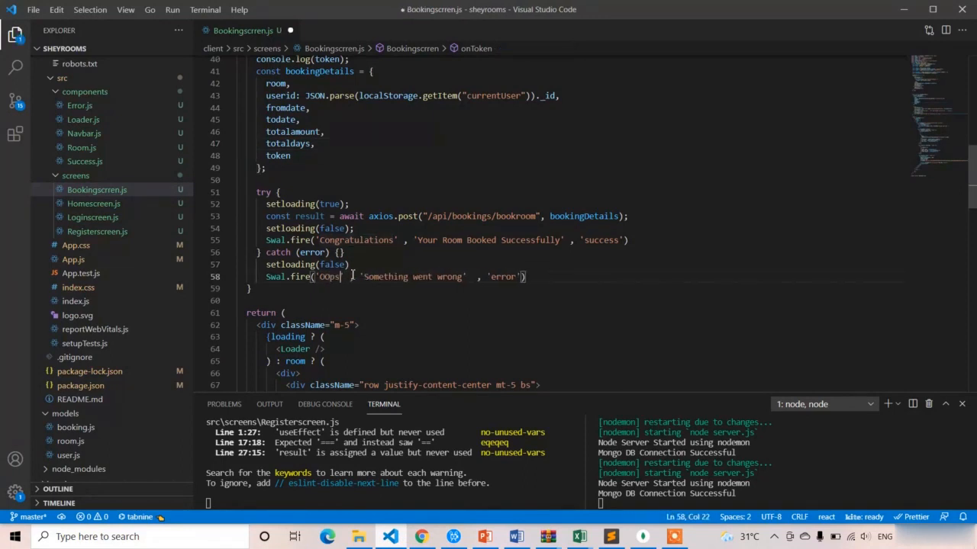
{"action": "key", "text": "Ctrl+s"}
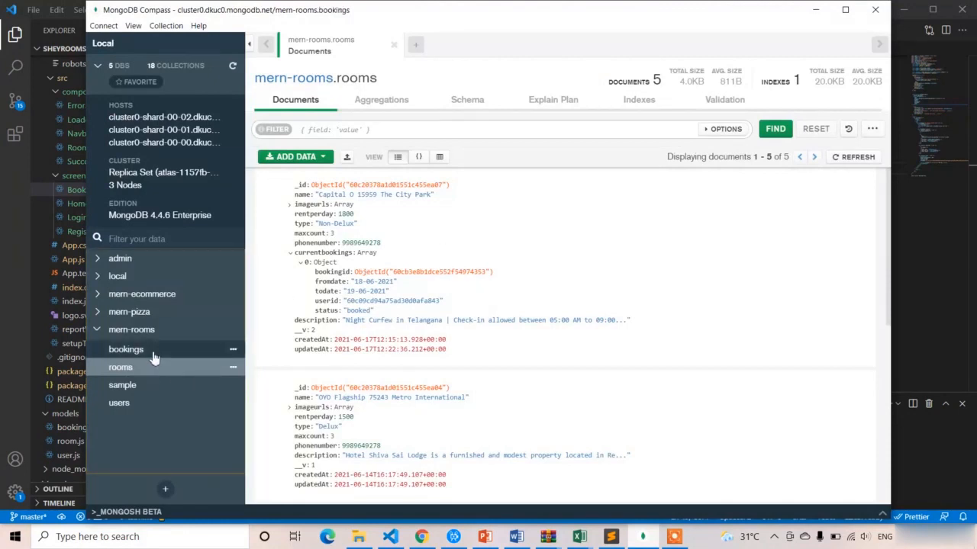
- Open the bookings collection under mern-rooms in the Compass sidebar
{"action": "left_click", "coordinate": [126, 350]}
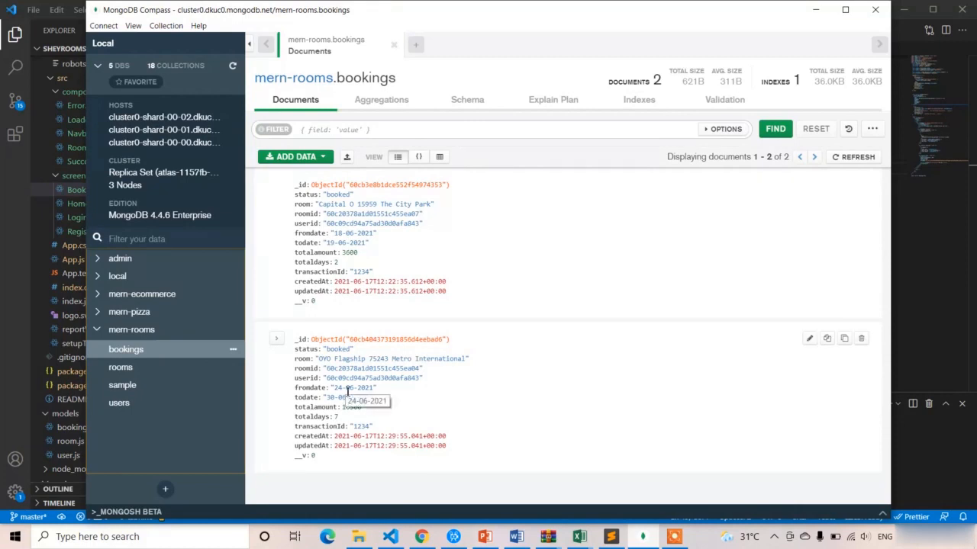
{"action": "mouse_move", "coordinate": [633, 234]}
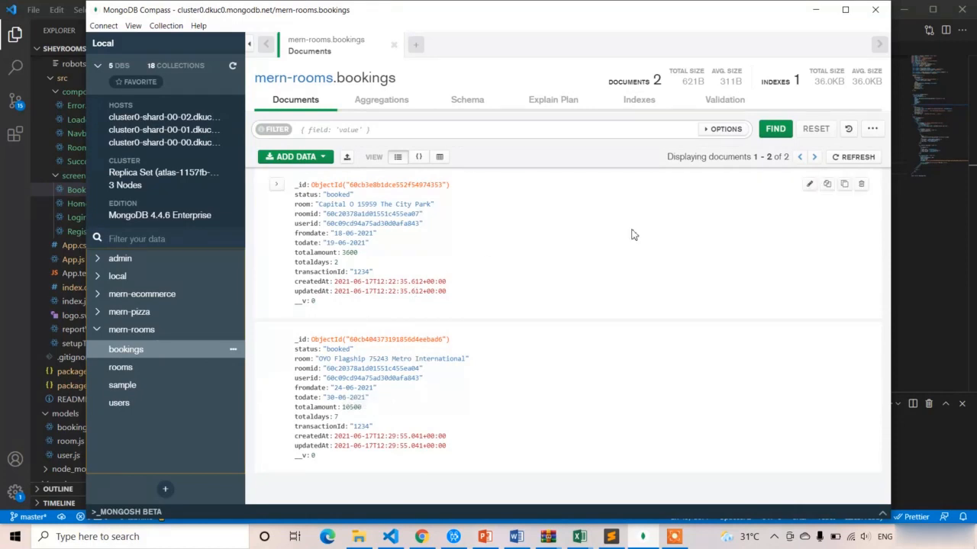
{"action": "mouse_move", "coordinate": [645, 145]}
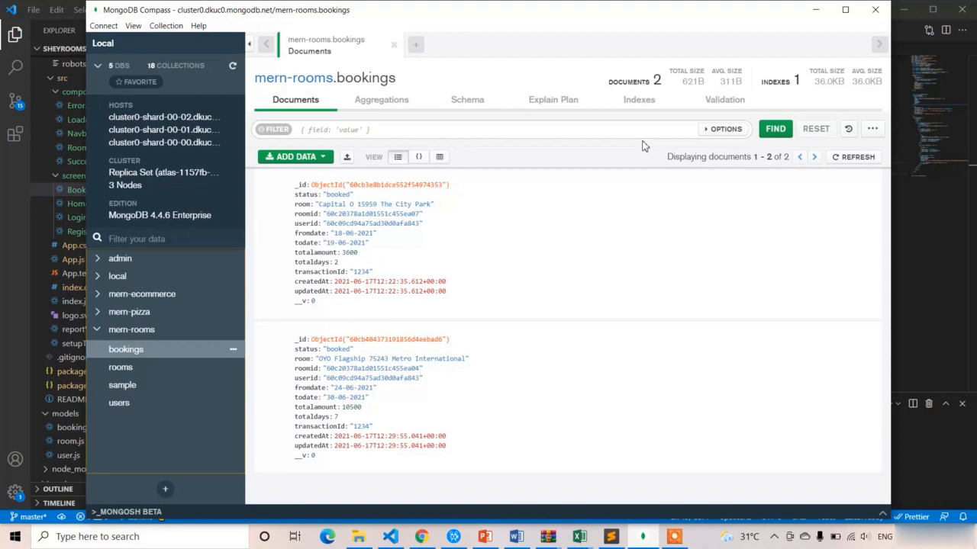
{"action": "mouse_move", "coordinate": [818, 21]}
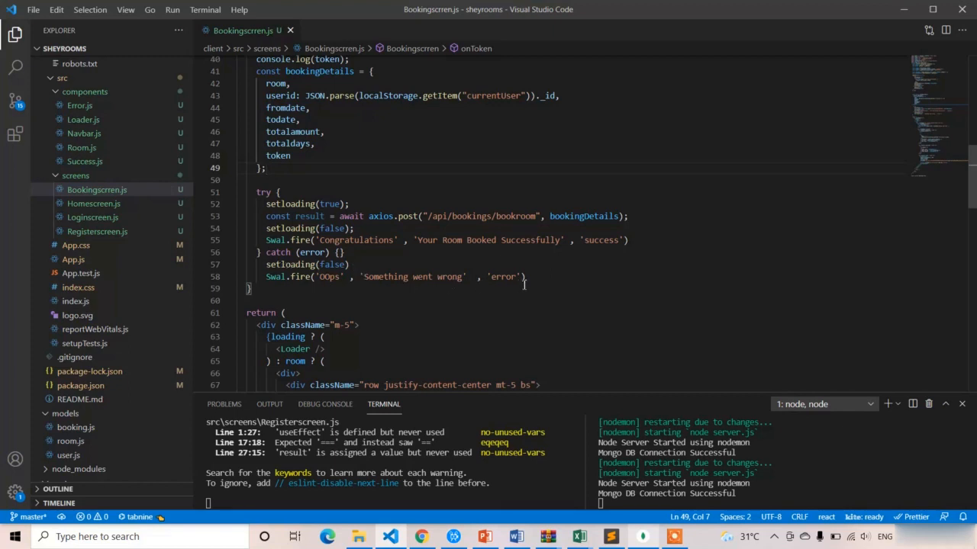
- Wrap the catch block's setloading(false) and error alert in braces, save, and return to Chrome
{"action": "left_click_drag", "start_coordinate": [265, 265], "coordinate": [525, 277]}
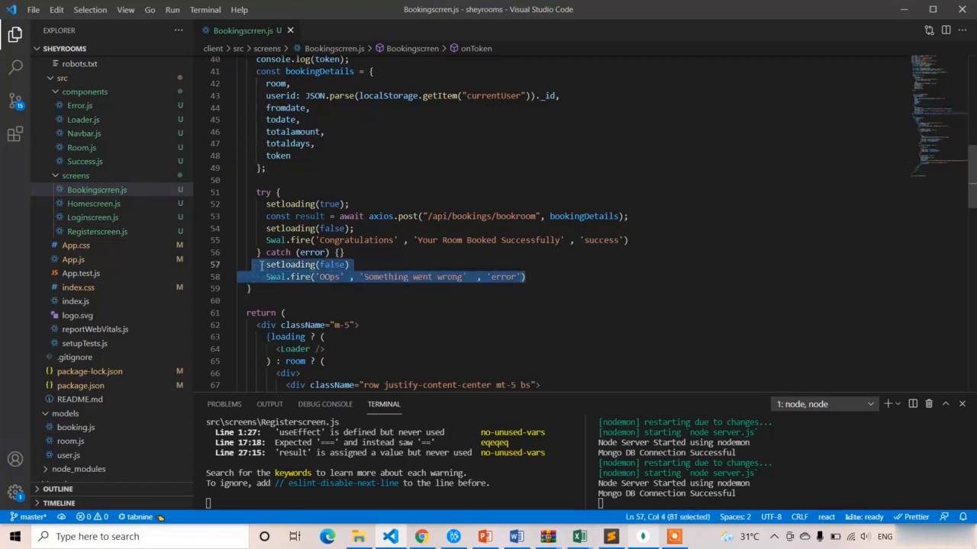
{"action": "key", "text": "Delete"}
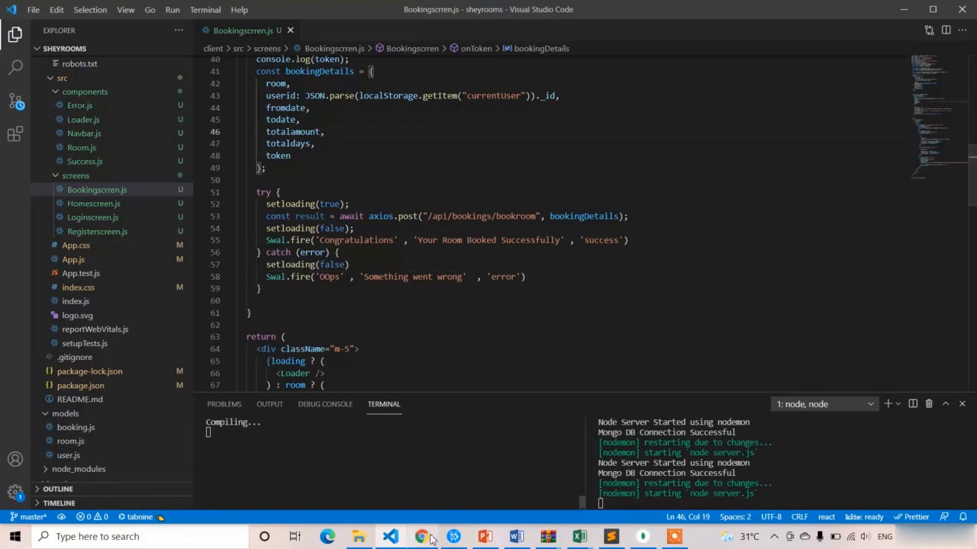
{"action": "left_click", "coordinate": [413, 536]}
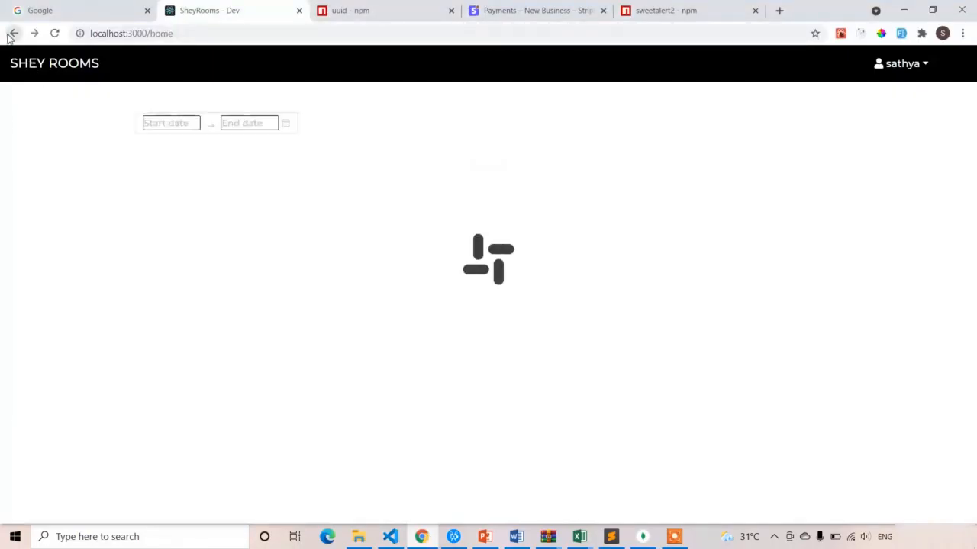
- Choose 20–21 June as the stay and book Capital O 15959 The City Park
{"action": "left_click", "coordinate": [169, 123]}
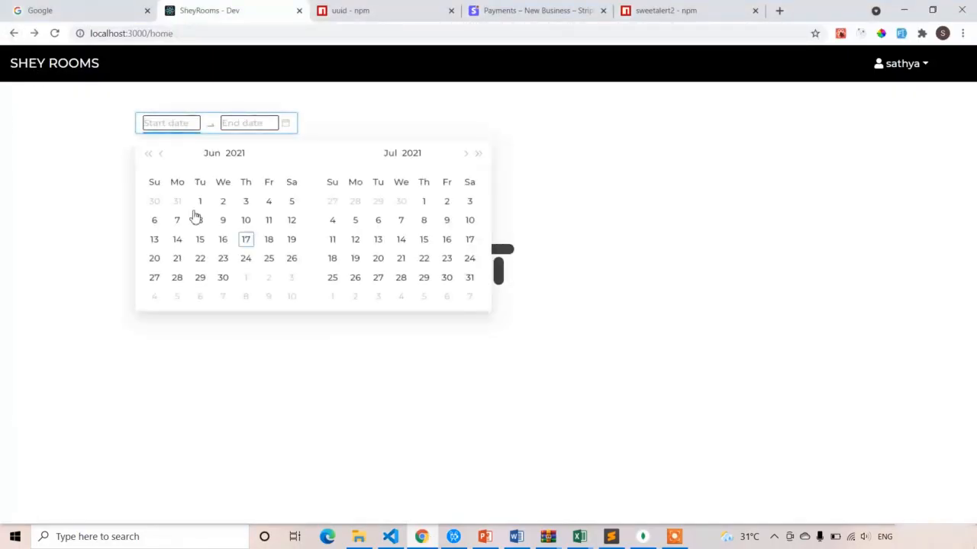
{"action": "left_click", "coordinate": [171, 255]}
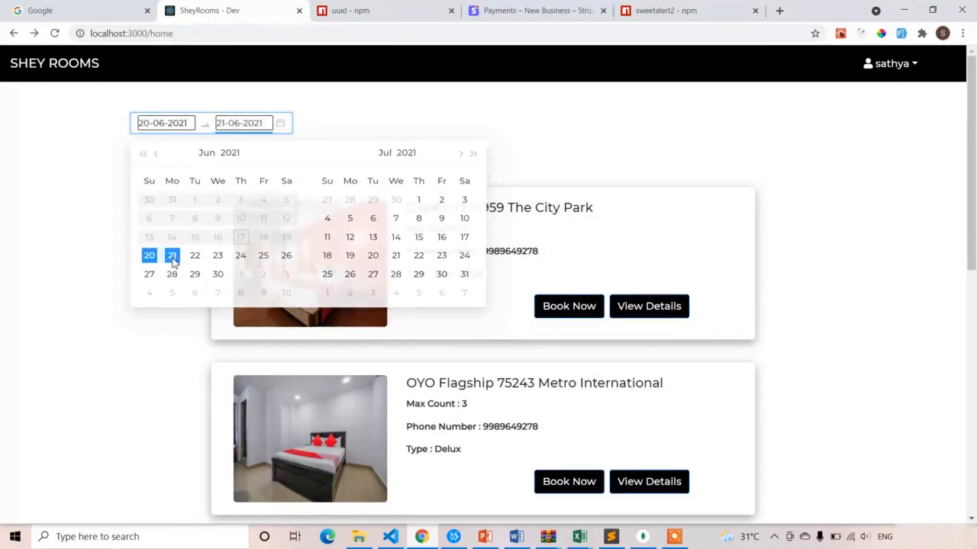
{"action": "left_click", "coordinate": [568, 306]}
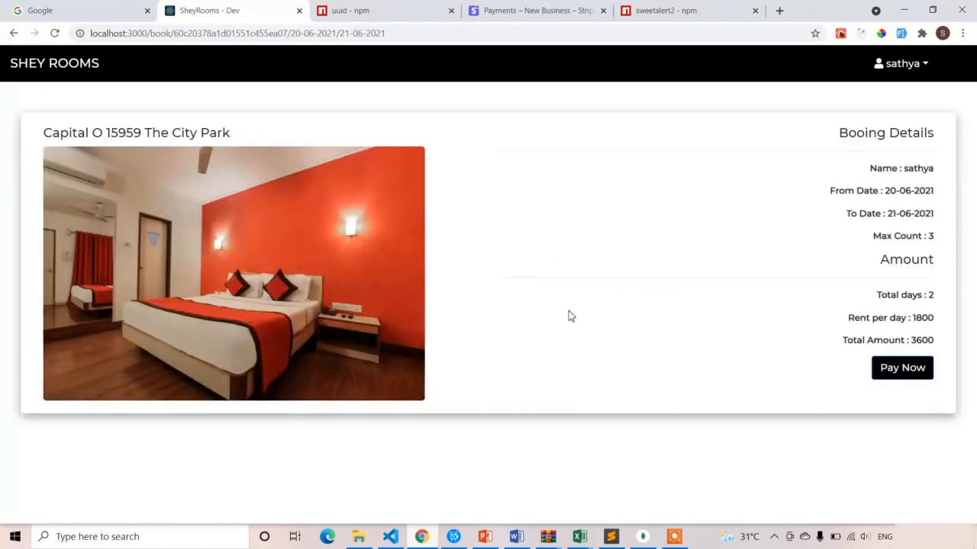
{"action": "left_click", "coordinate": [902, 367]}
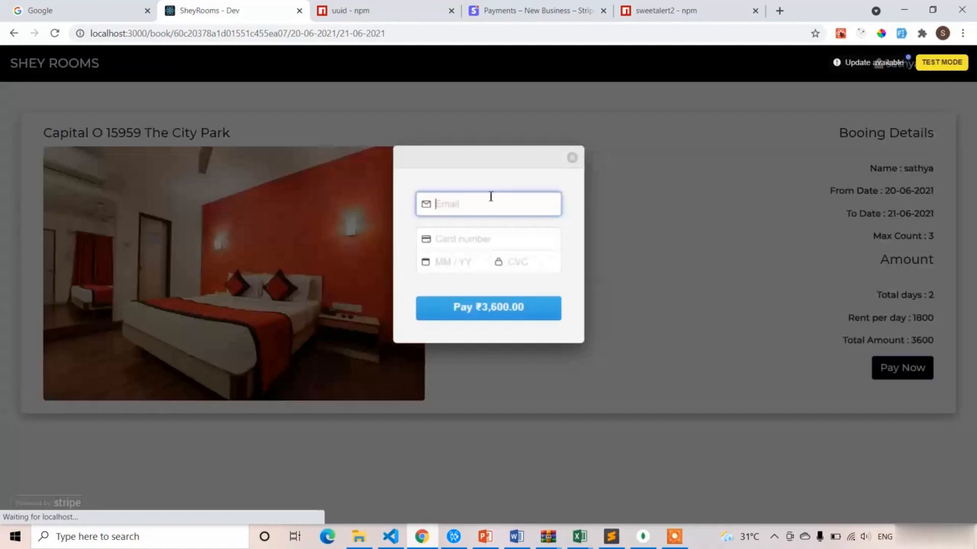
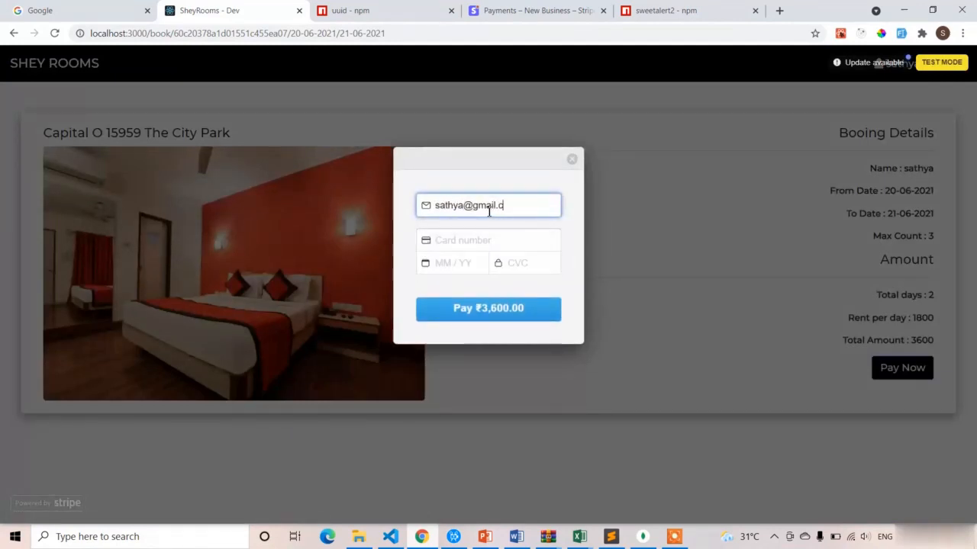
{"action": "left_click", "coordinate": [486, 240]}
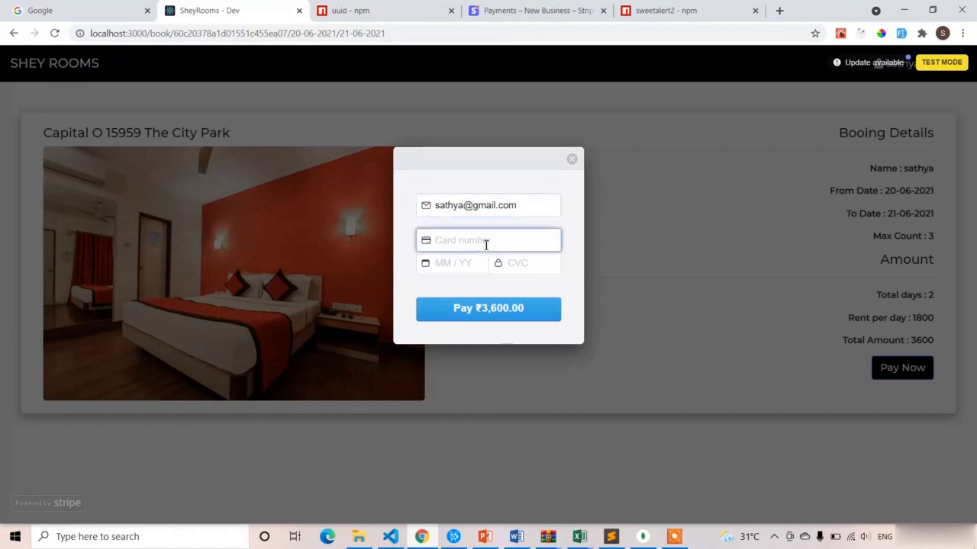
{"action": "type", "text": "4242 4242 4242 4242"}
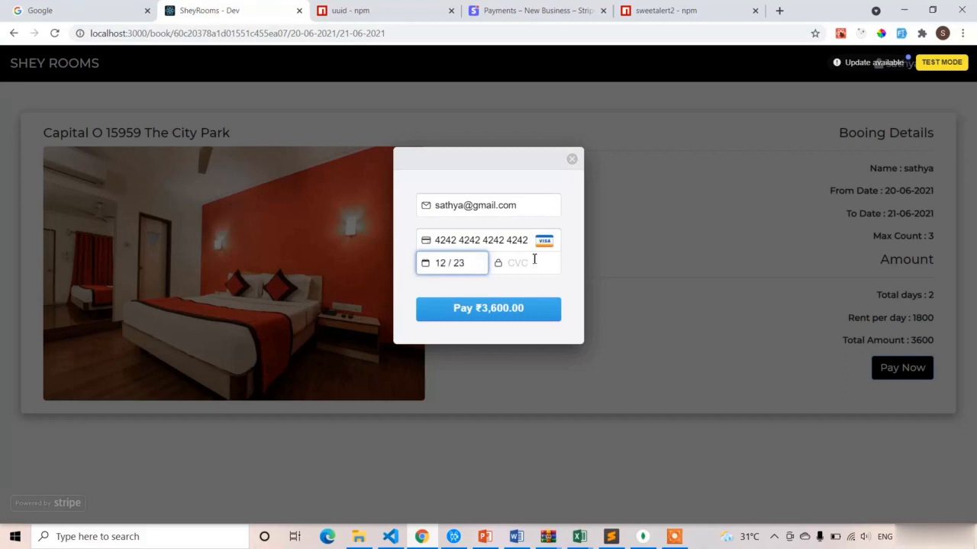
{"action": "type", "text": "123"}
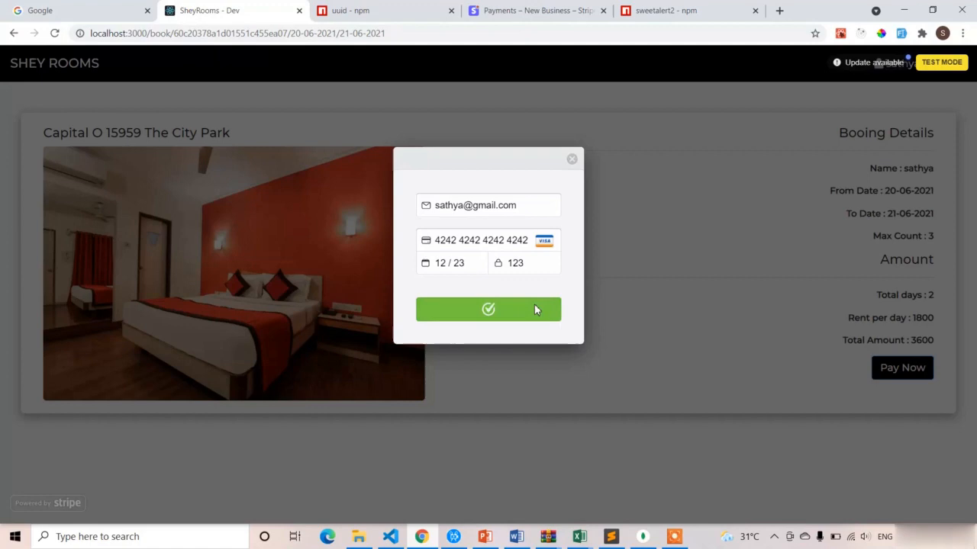
{"action": "left_click", "coordinate": [488, 309]}
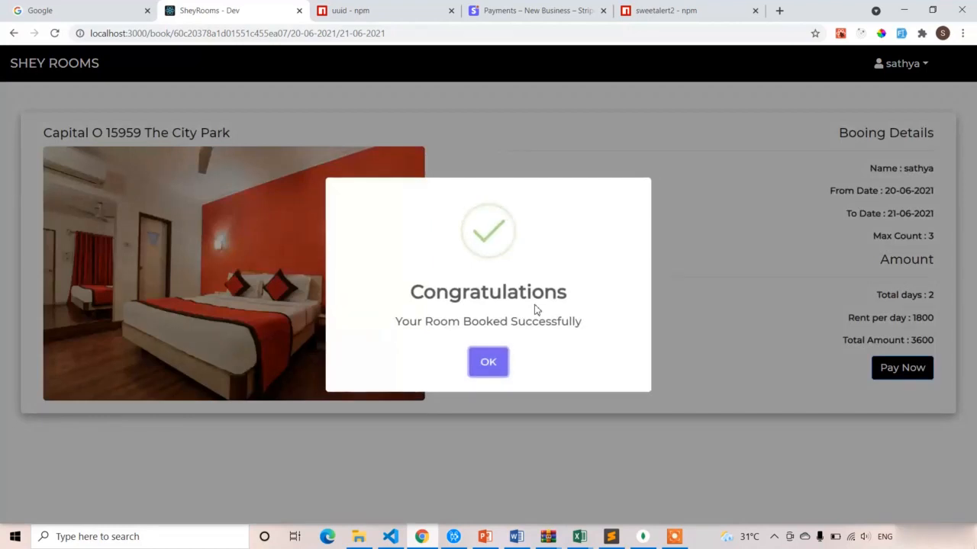
{"action": "mouse_move", "coordinate": [423, 309]}
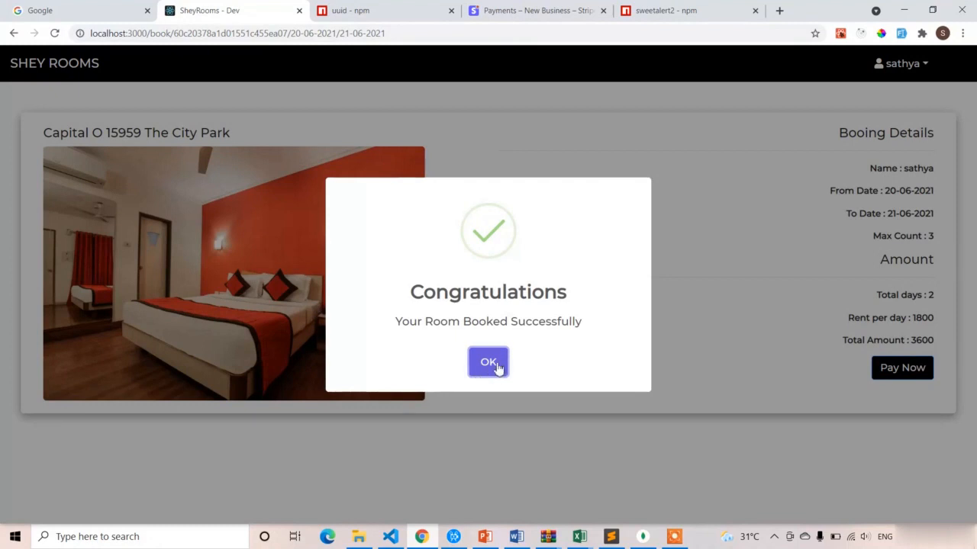
{"action": "mouse_move", "coordinate": [899, 74]}
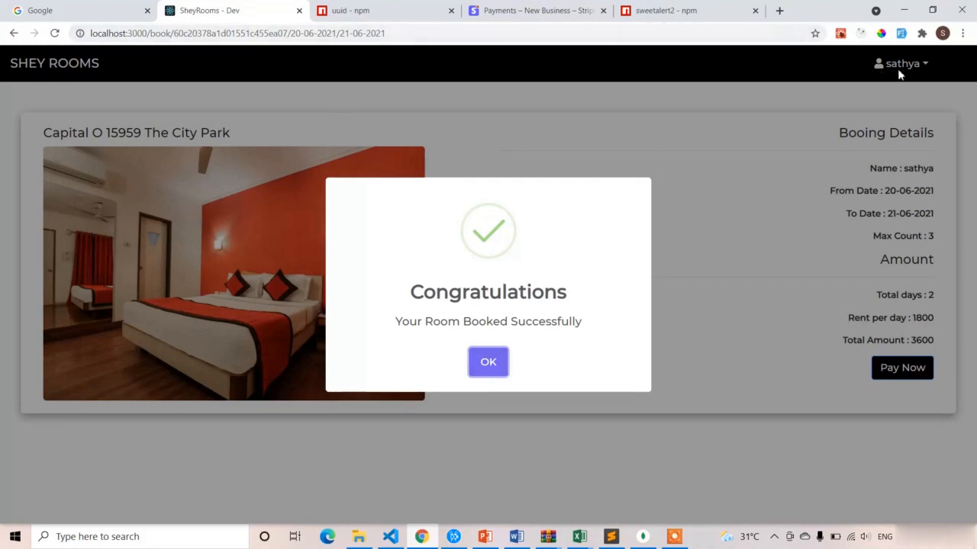
{"action": "left_click", "coordinate": [487, 361]}
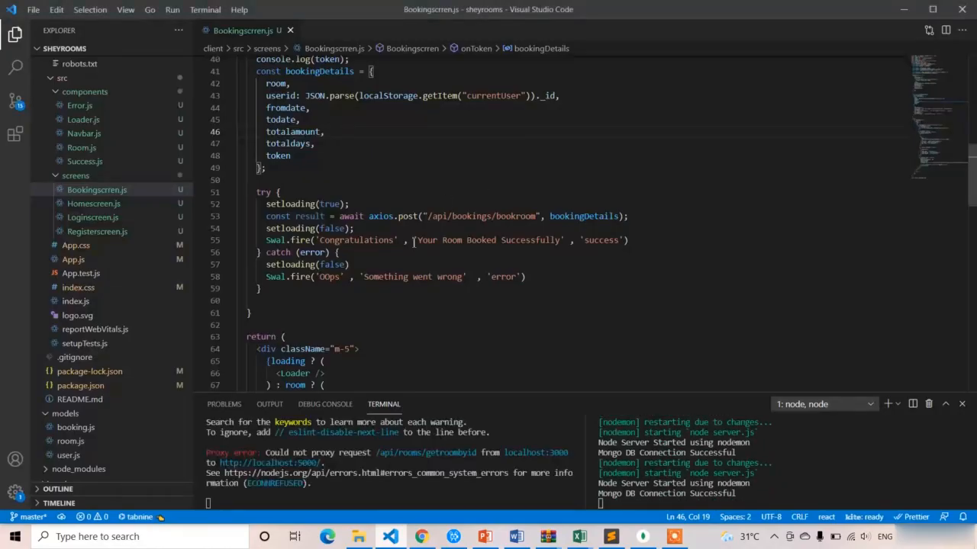
- Append .then(result => { window.location.href='/bookings' }) to the Congratulations Swal.fire call
{"action": "left_click", "coordinate": [634, 241]}
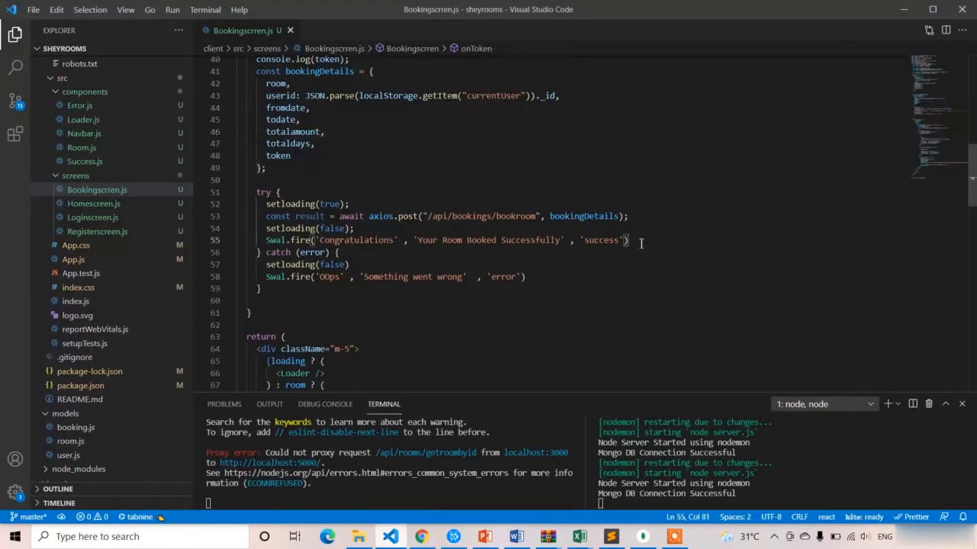
{"action": "type", "text": ".the"}
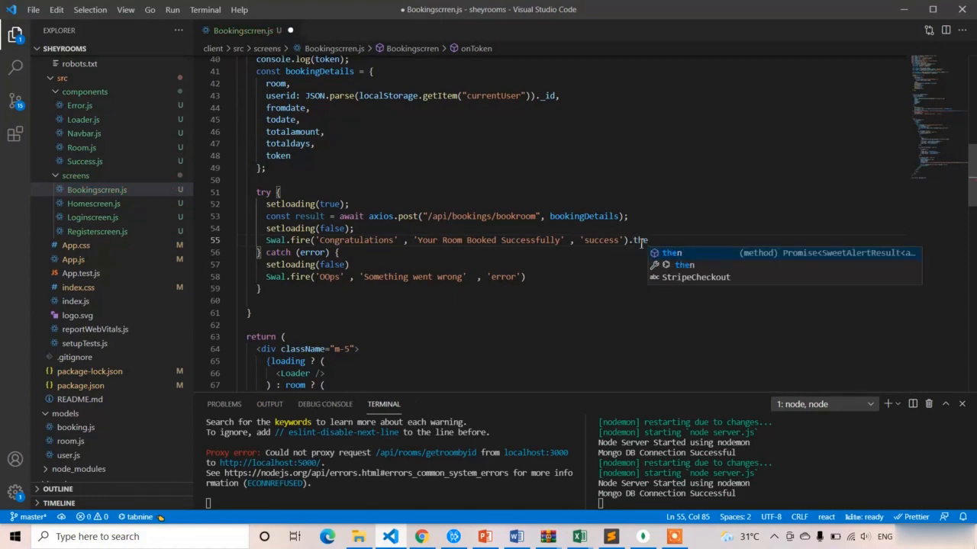
{"action": "type", "text": "(re)"}
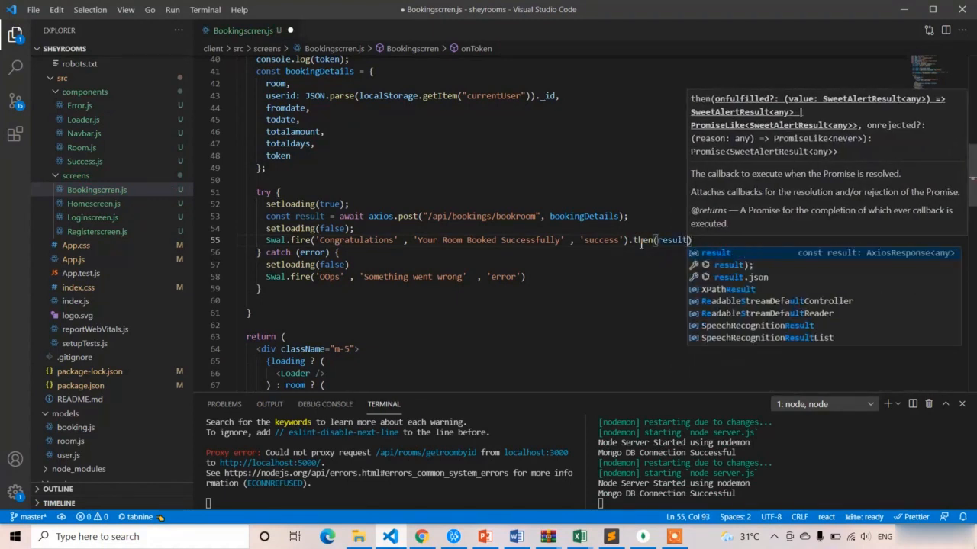
{"action": "type", "text": "=>{"}
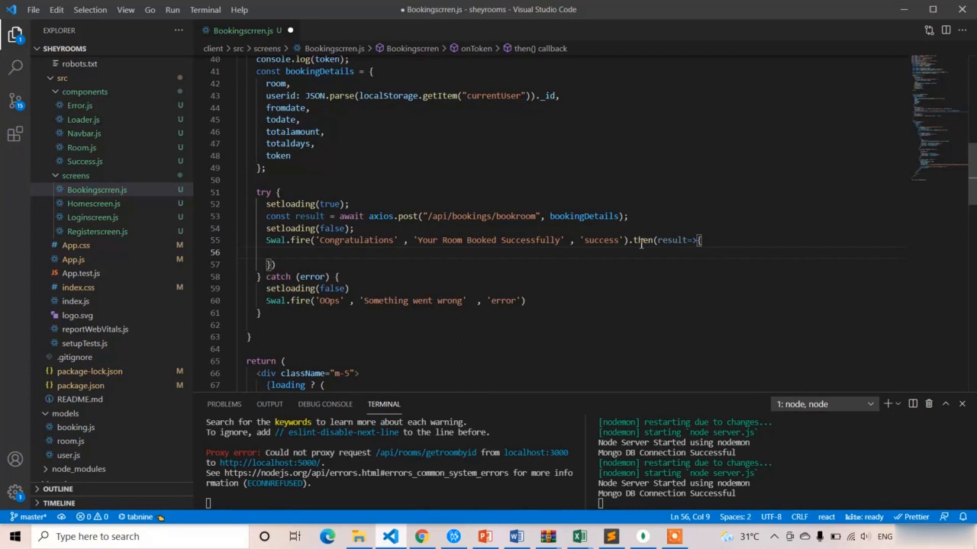
{"action": "type", "text": "window.location.href='/"}
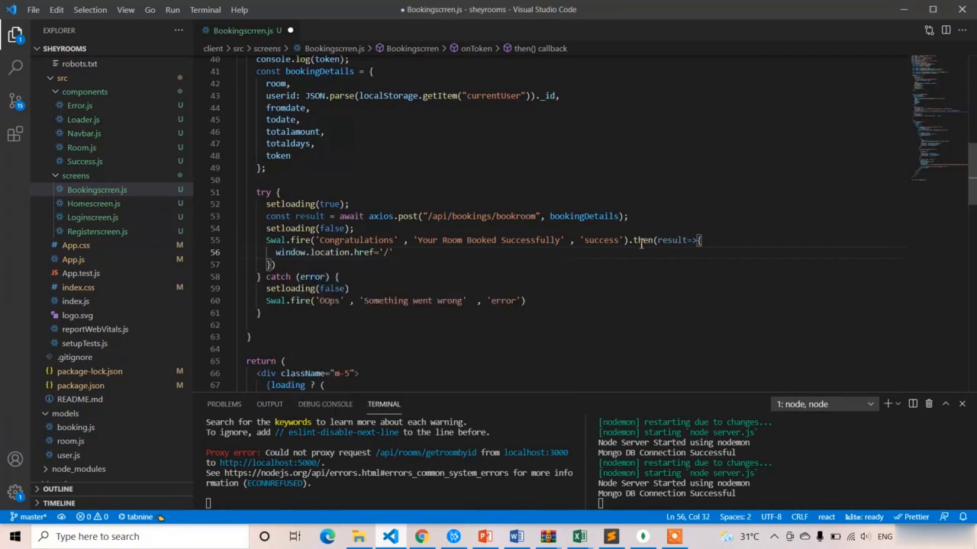
{"action": "type", "text": "bookings"}
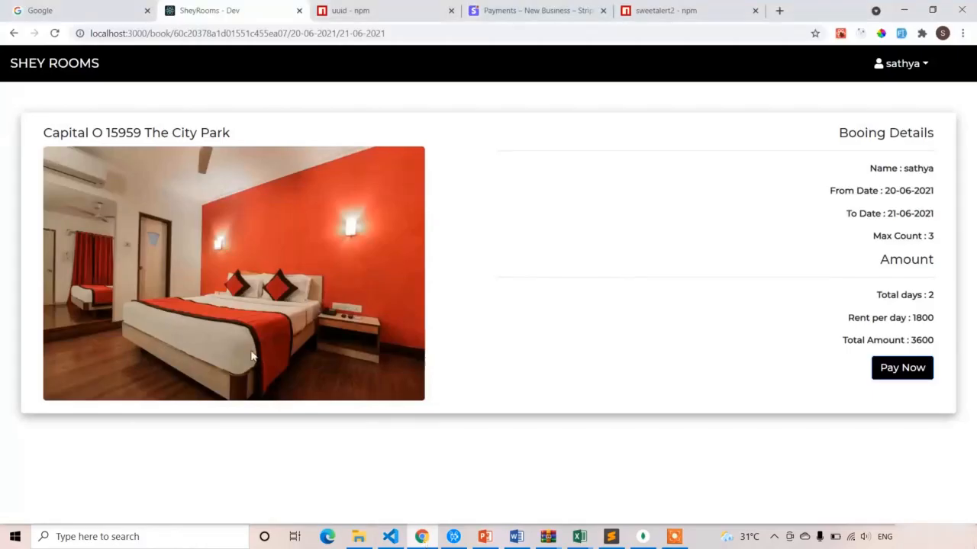
- Go back to the SheyRooms home page, then open components/Navbar.js in VS Code
{"action": "left_click", "coordinate": [17, 34]}
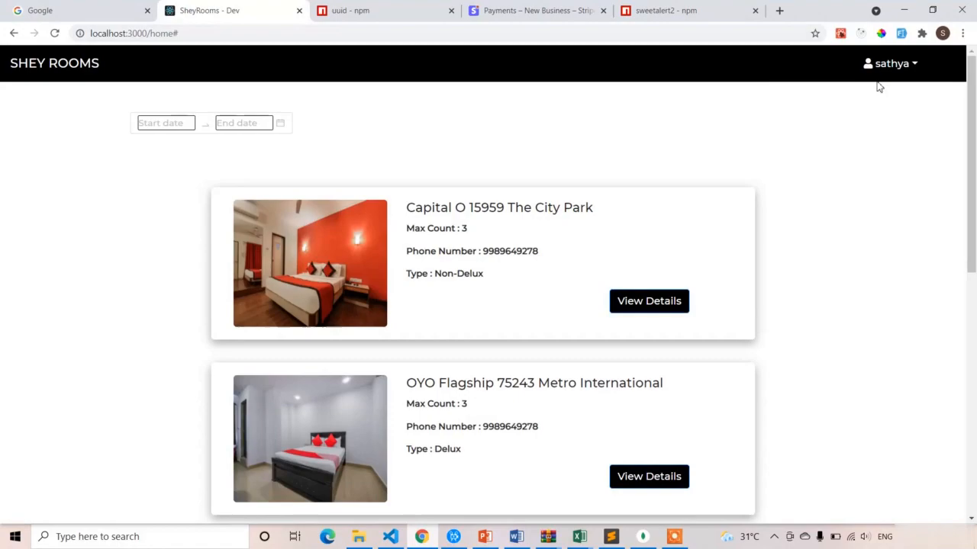
{"action": "left_click", "coordinate": [389, 537]}
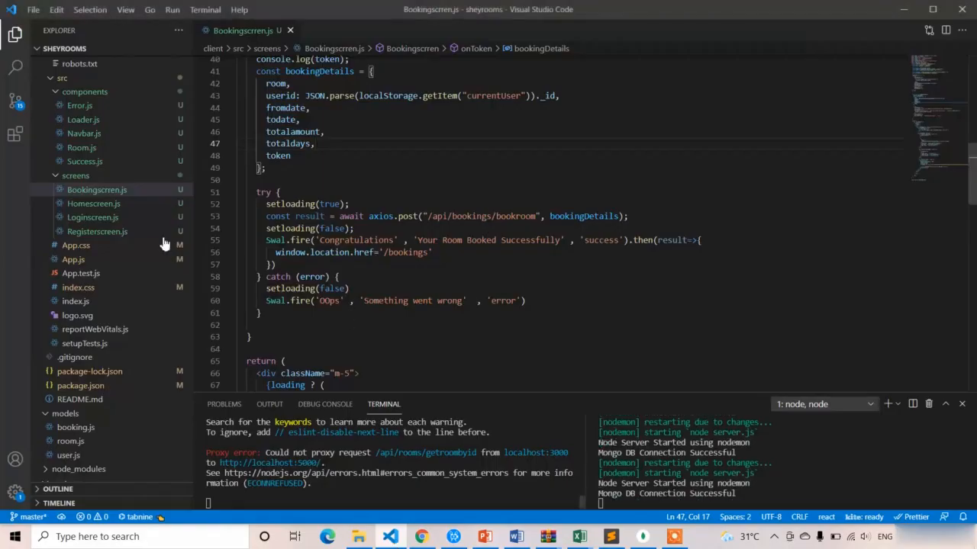
{"action": "left_click", "coordinate": [84, 133]}
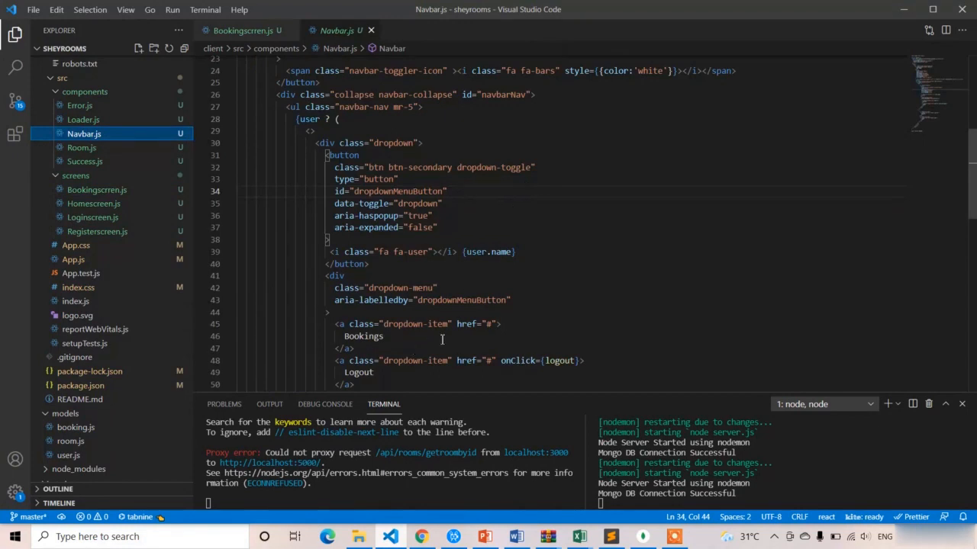
- Change the Navbar Bookings dropdown item's href from '#' to '/bookings', then return to Chrome
{"action": "left_click", "coordinate": [499, 324]}
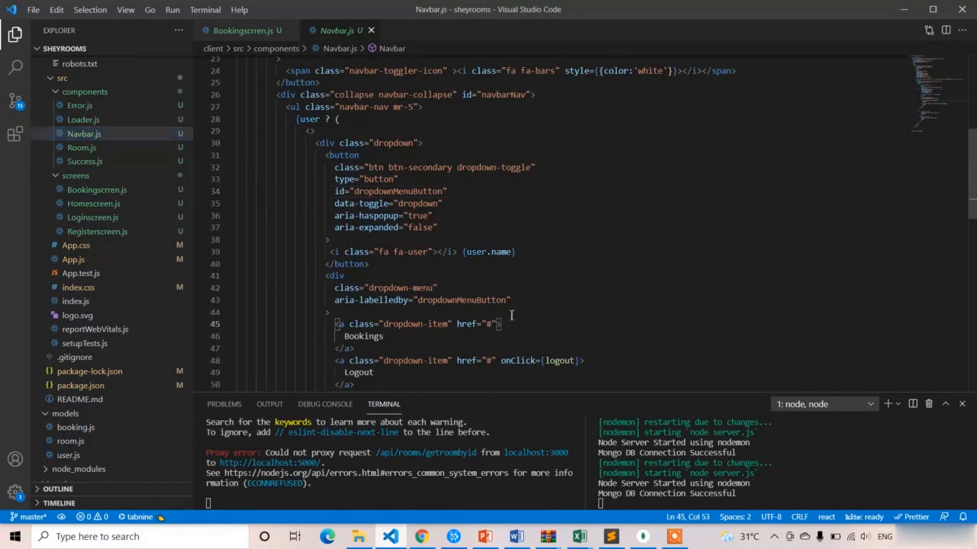
{"action": "type", "text": "/b"}
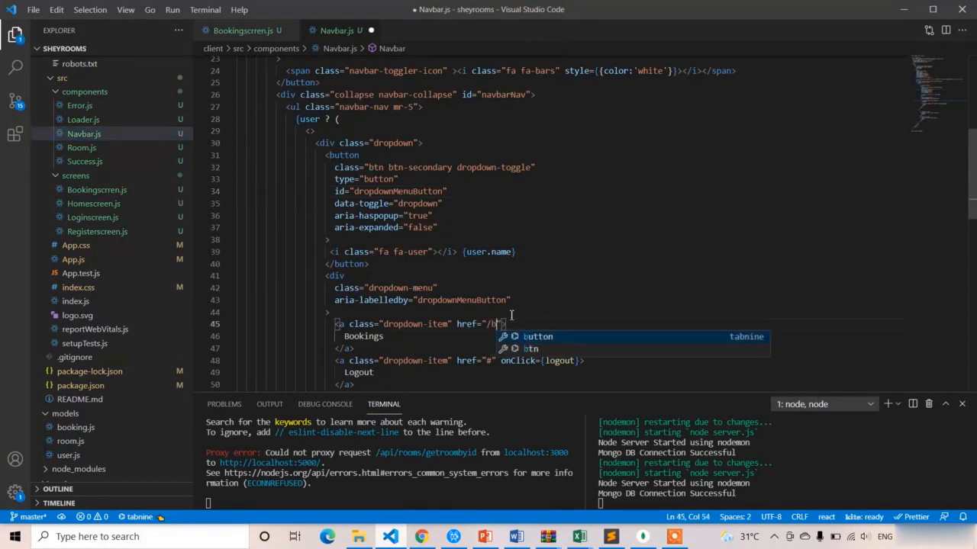
{"action": "type", "text": "bookings"}
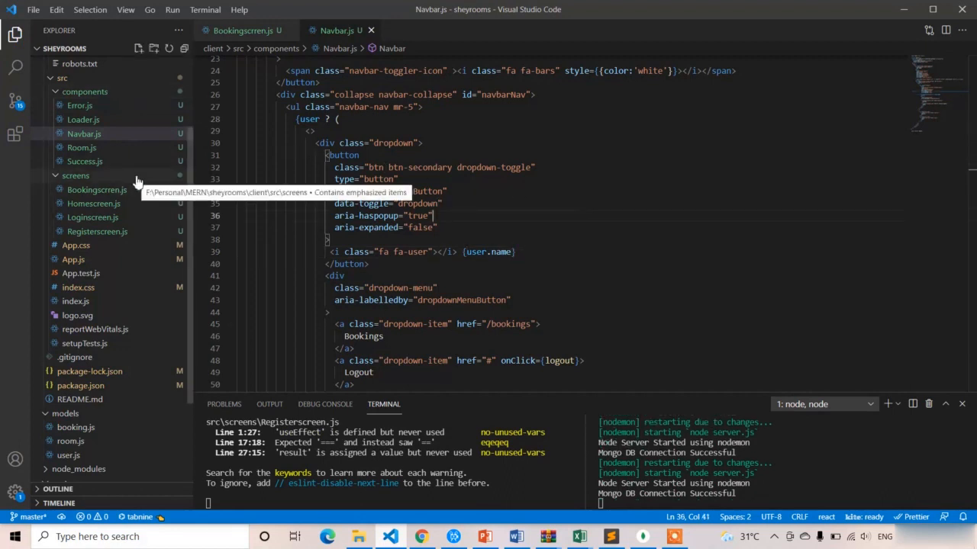
{"action": "left_click", "coordinate": [420, 536]}
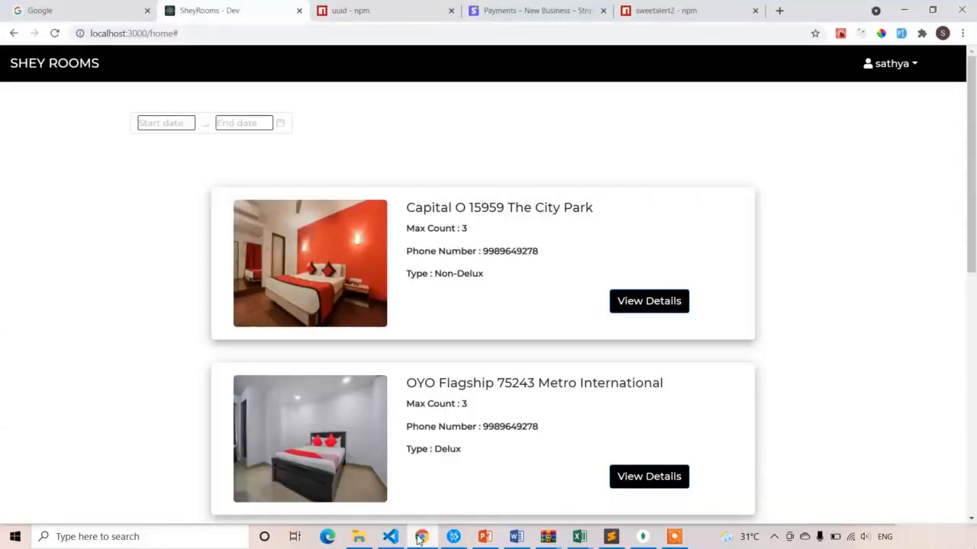
- Book OYO FLAGSHIP 76687 Ramoji Kothapet for 22–24 June and open the Stripe payment form
{"action": "left_click", "coordinate": [164, 123]}
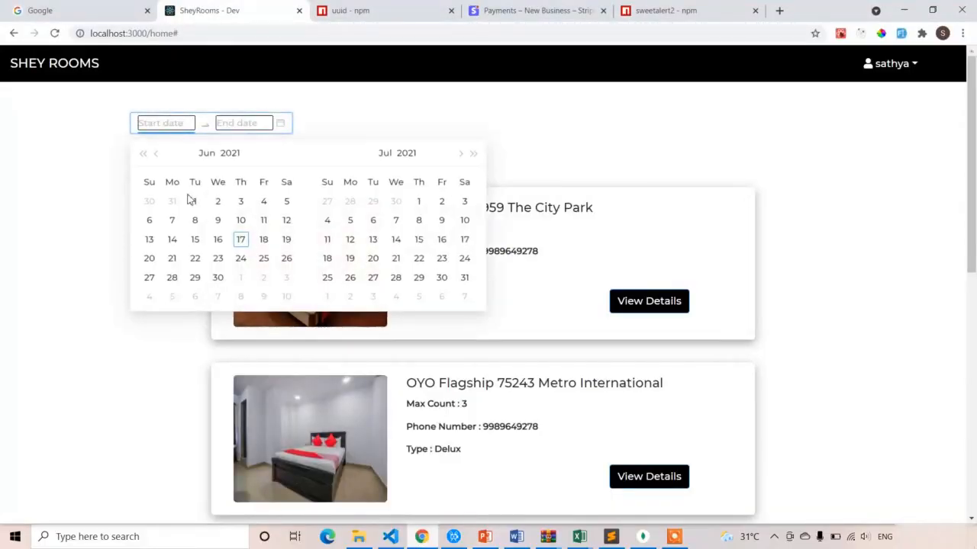
{"action": "left_click", "coordinate": [241, 257]}
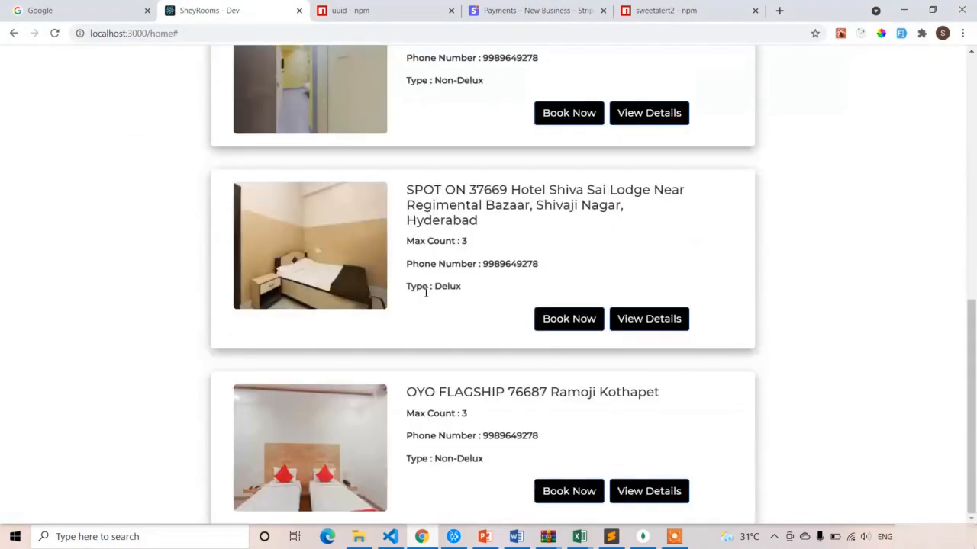
{"action": "mouse_move", "coordinate": [527, 415]}
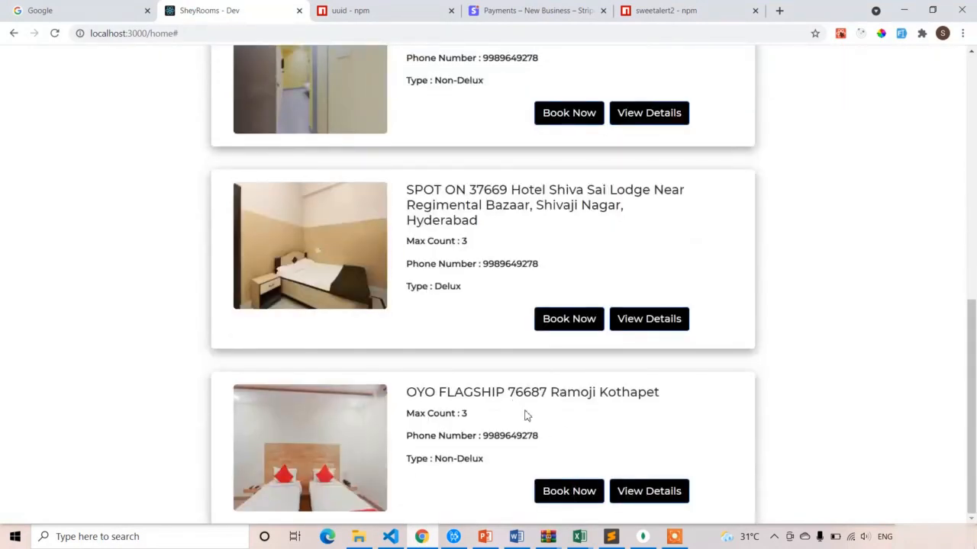
{"action": "left_click", "coordinate": [568, 490]}
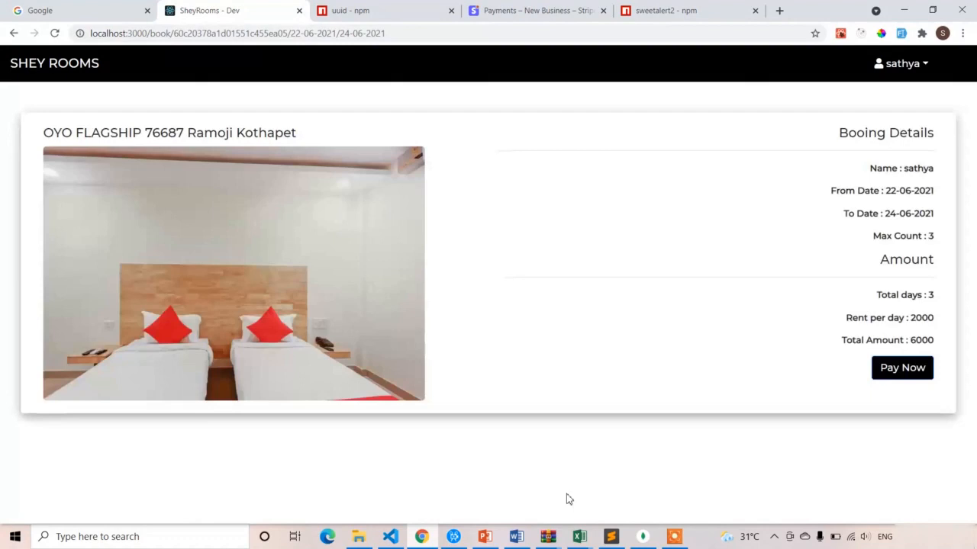
{"action": "left_click", "coordinate": [901, 367]}
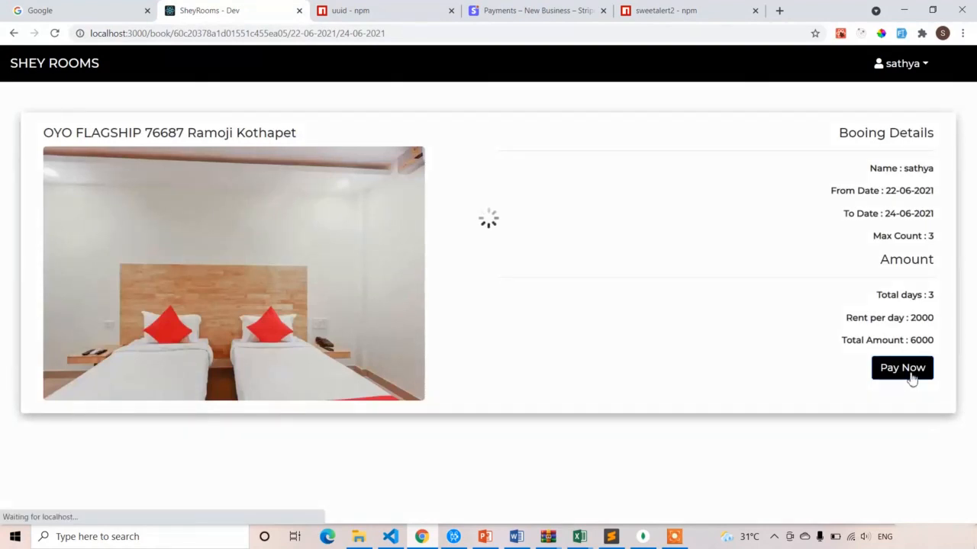
{"action": "left_click", "coordinate": [902, 368]}
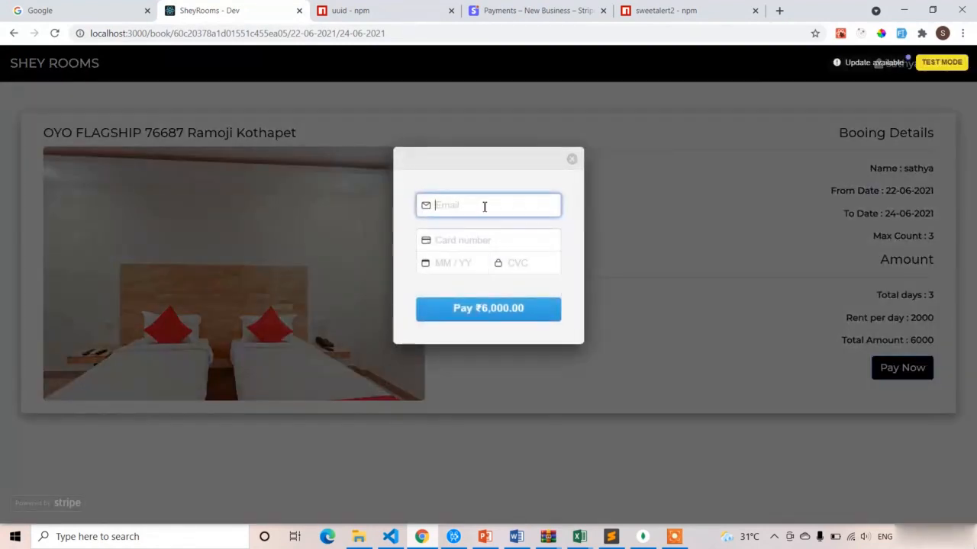
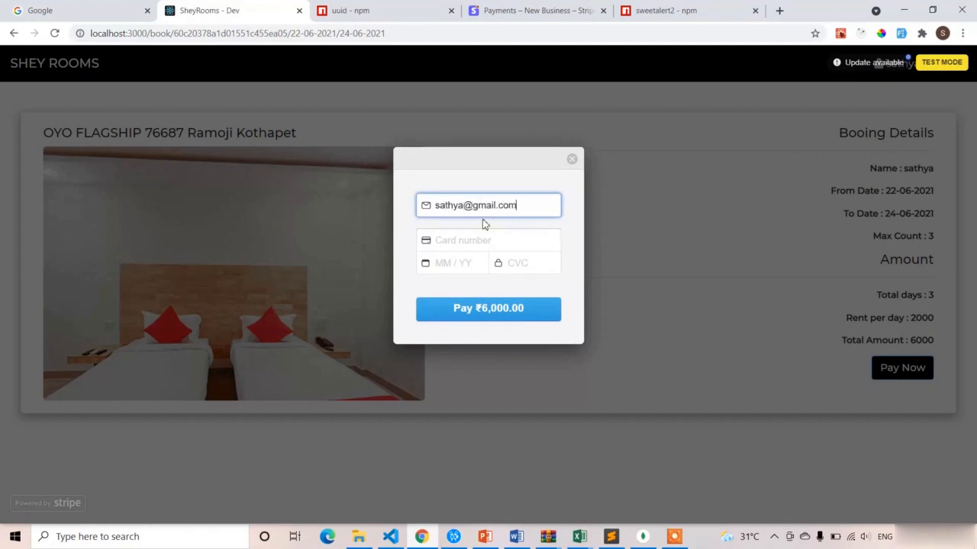
{"action": "type", "text": "4242 4242 4242 4242"}
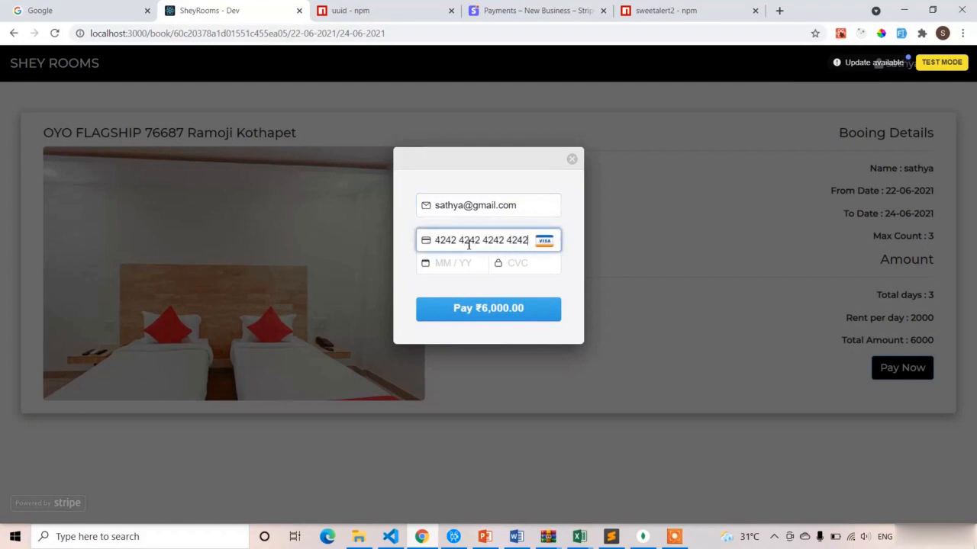
{"action": "type", "text": "12 / 23"}
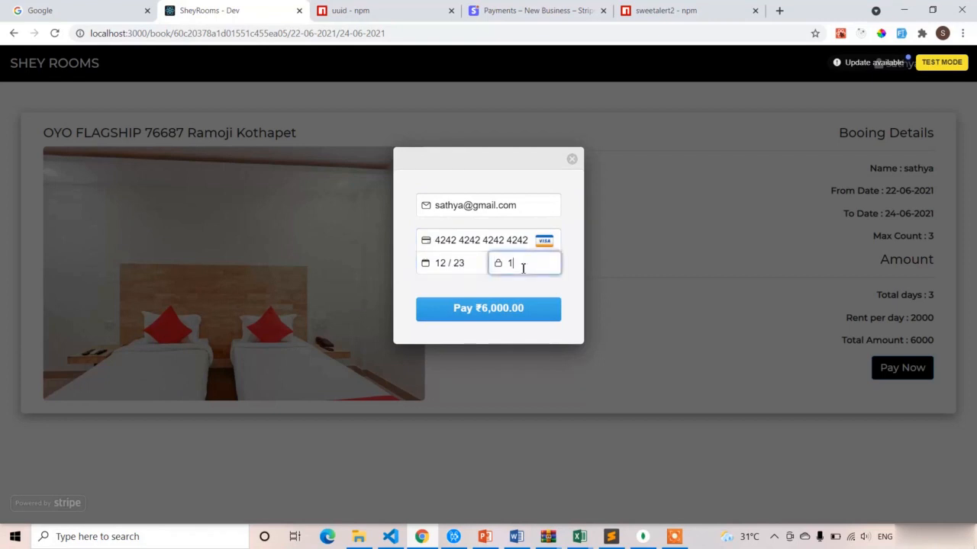
{"action": "left_click", "coordinate": [488, 309]}
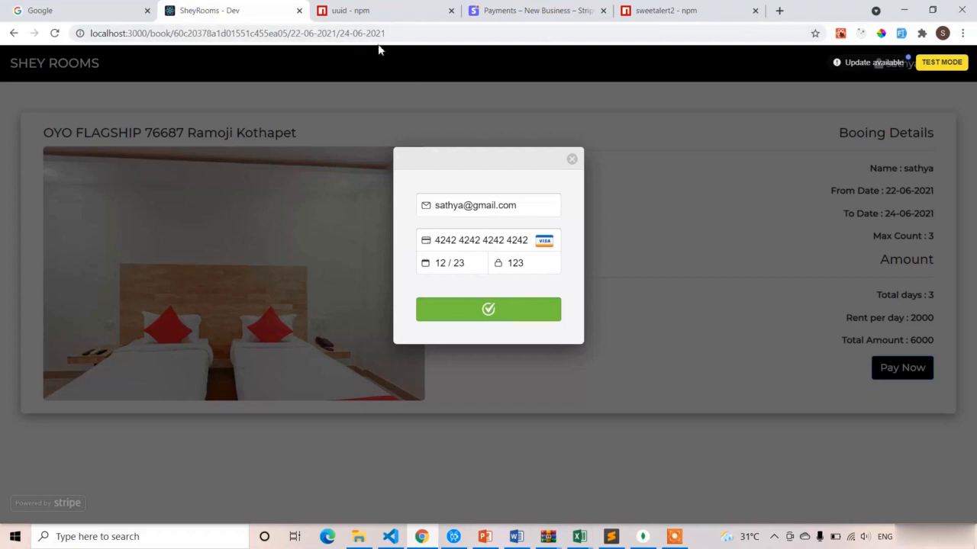
{"action": "left_click", "coordinate": [488, 309]}
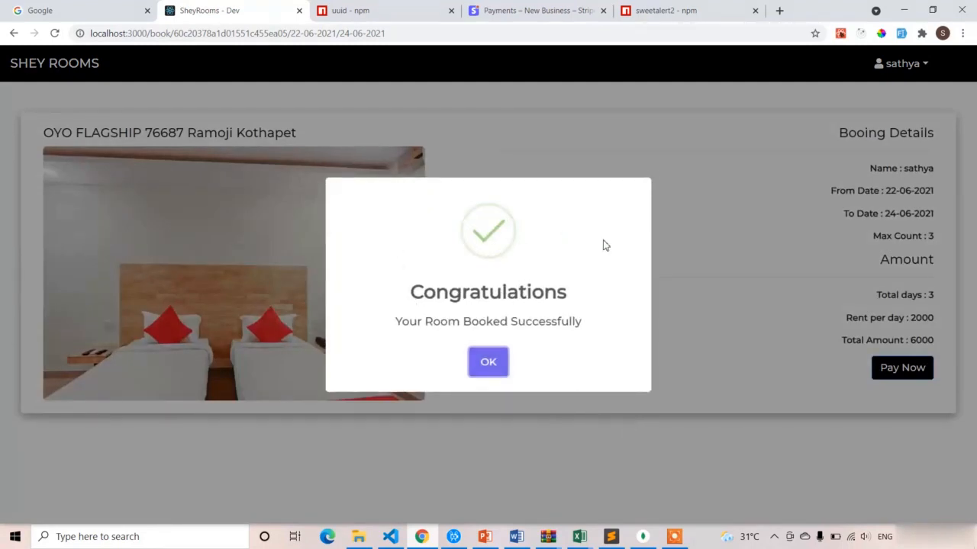
{"action": "mouse_move", "coordinate": [421, 53]}
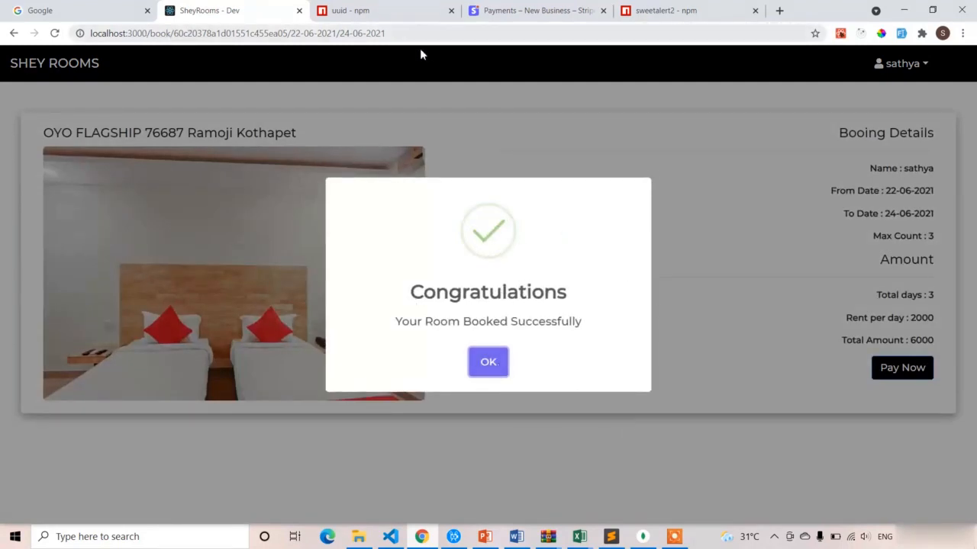
{"action": "mouse_move", "coordinate": [153, 50]}
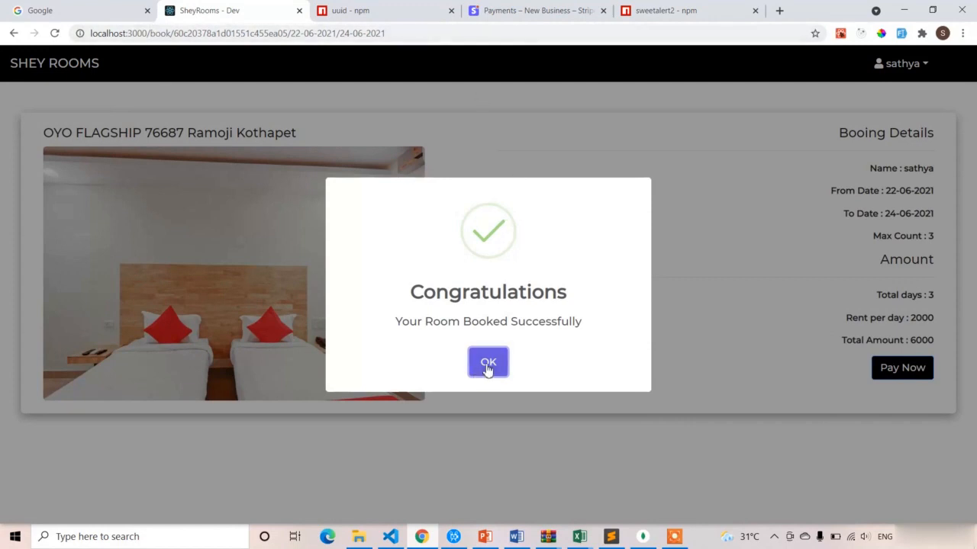
- Confirm the Congratulations popup with OK to land on localhost:3000/bookings
{"action": "left_click", "coordinate": [488, 361]}
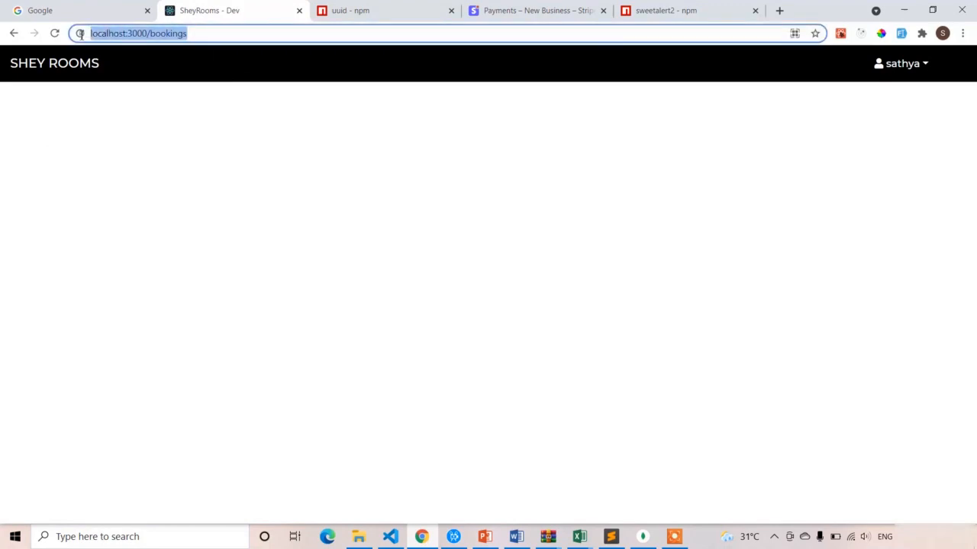